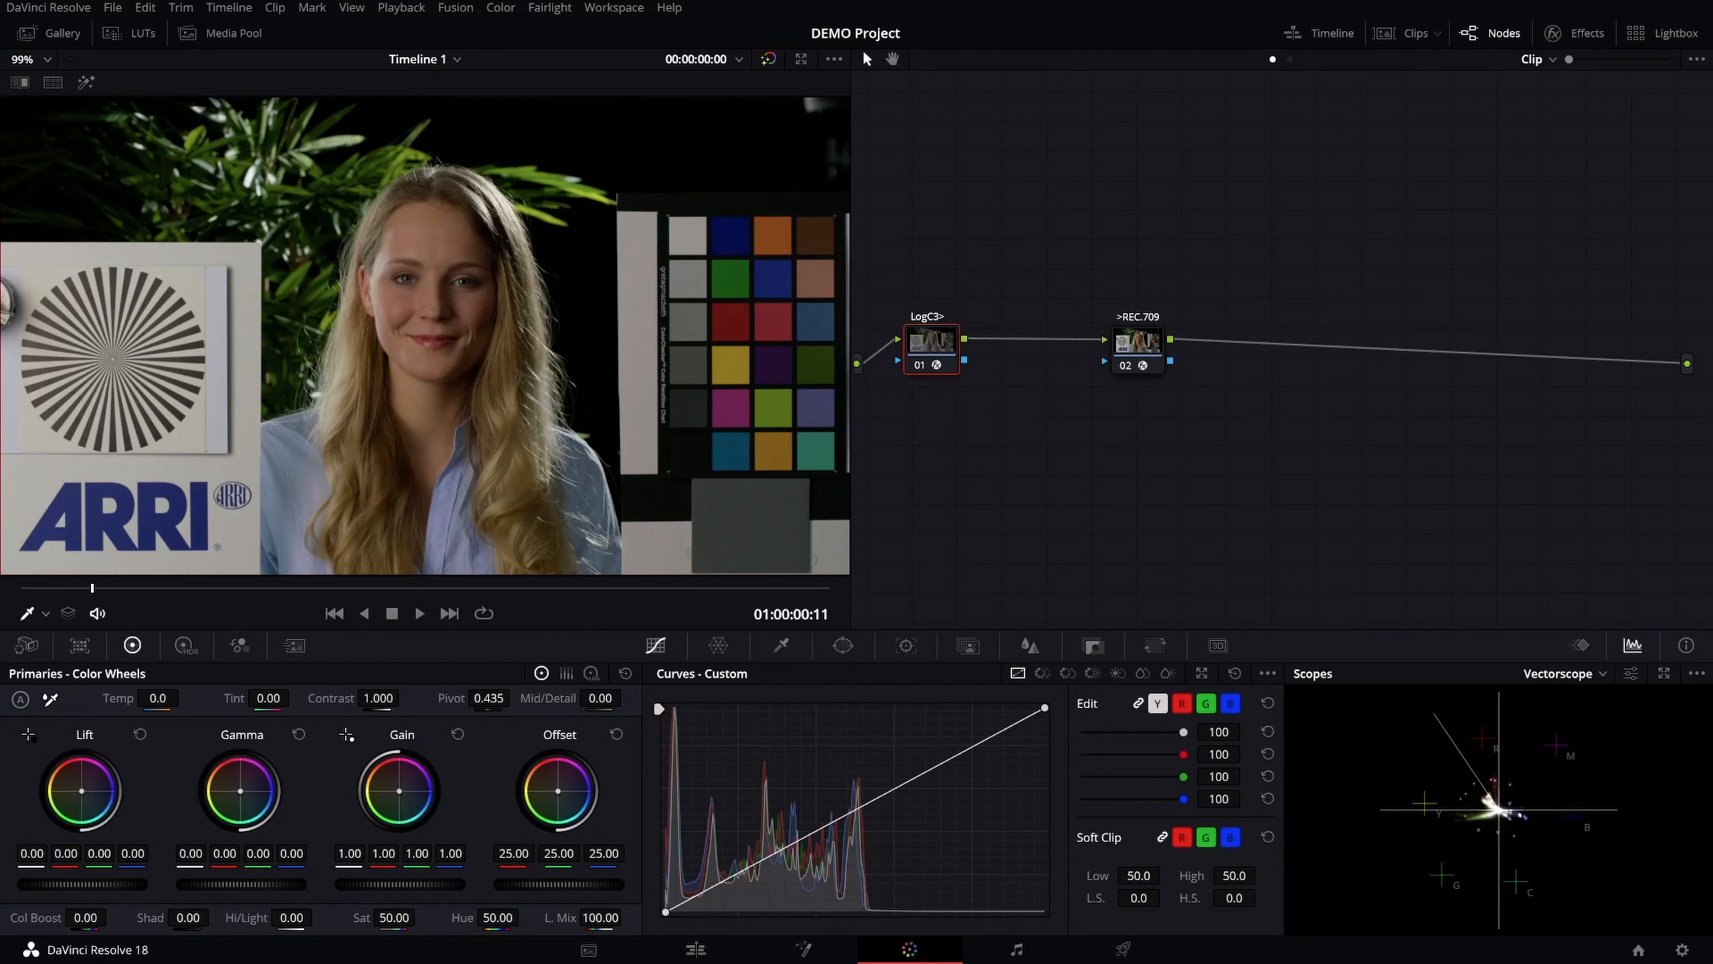
mouse_move(915, 422)
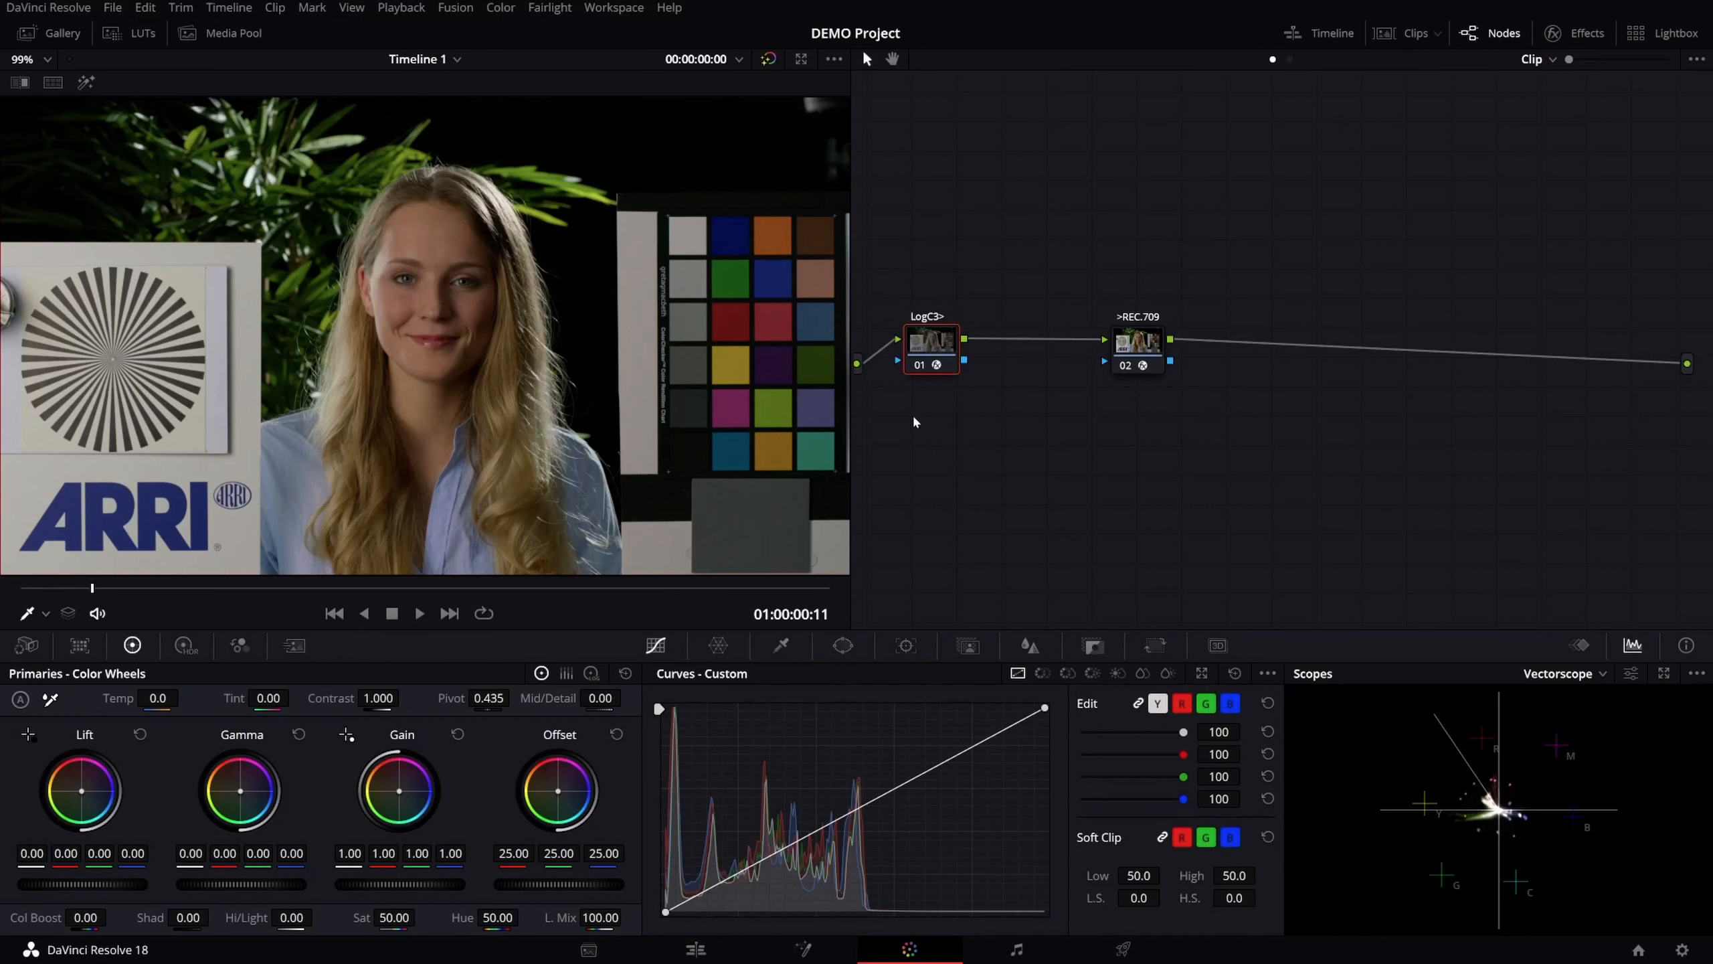
mouse_move(1001, 456)
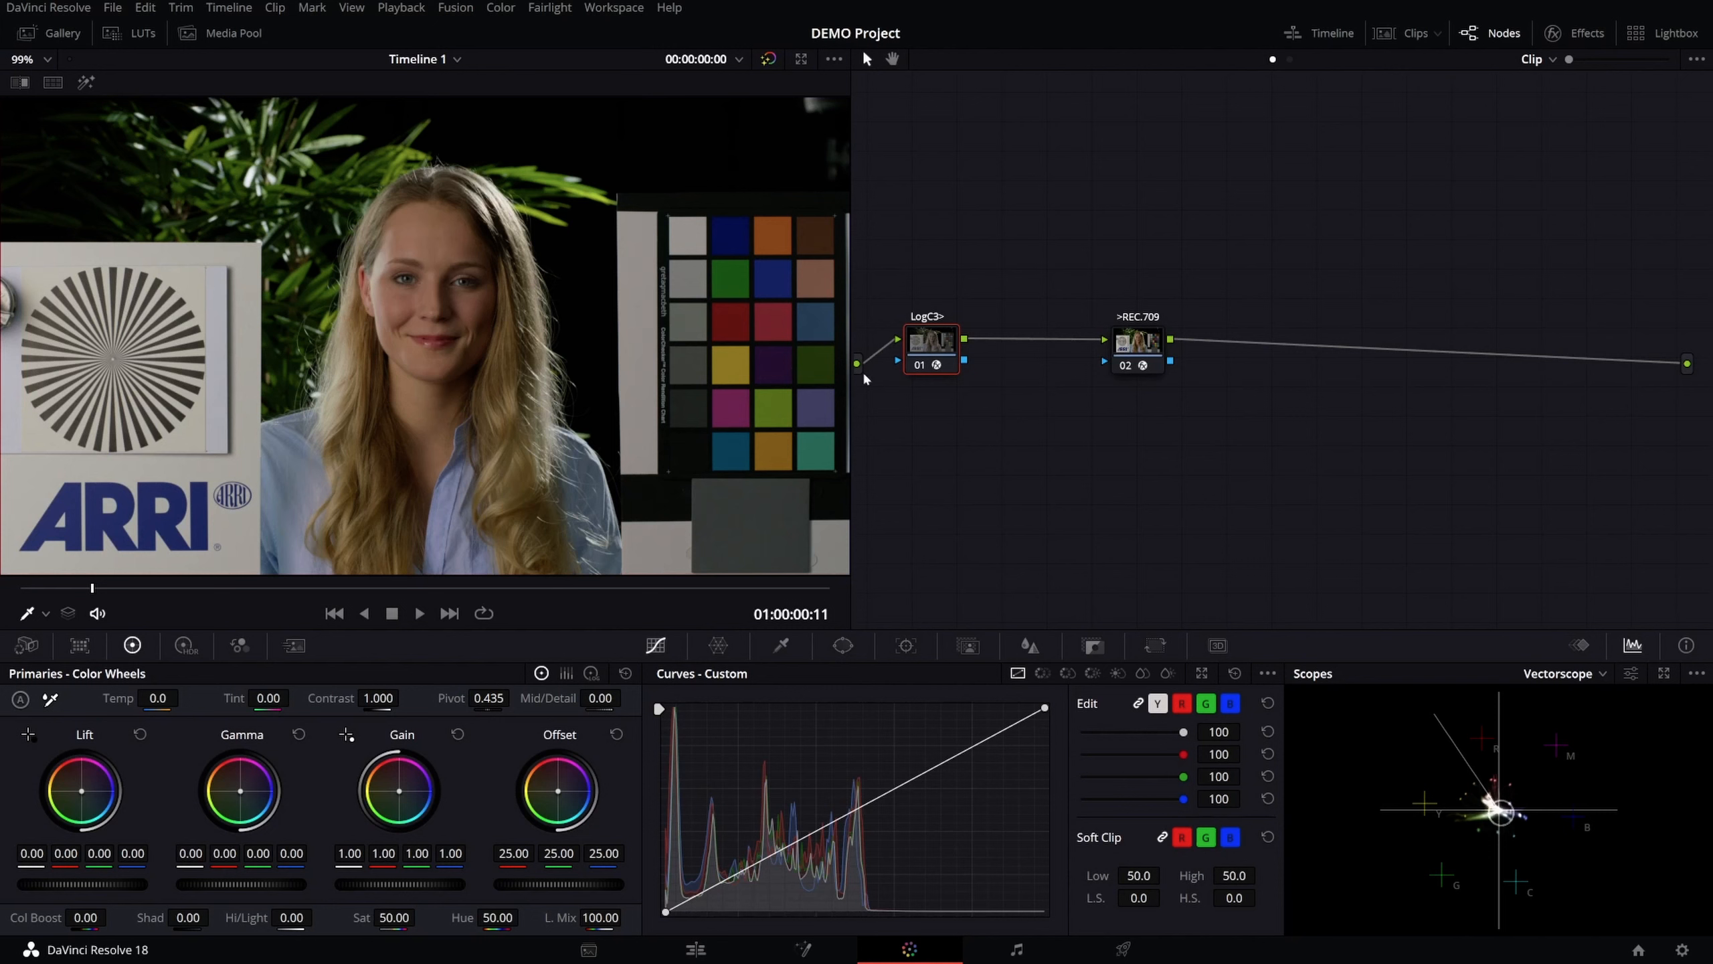
mouse_move(1102, 333)
type("dct")
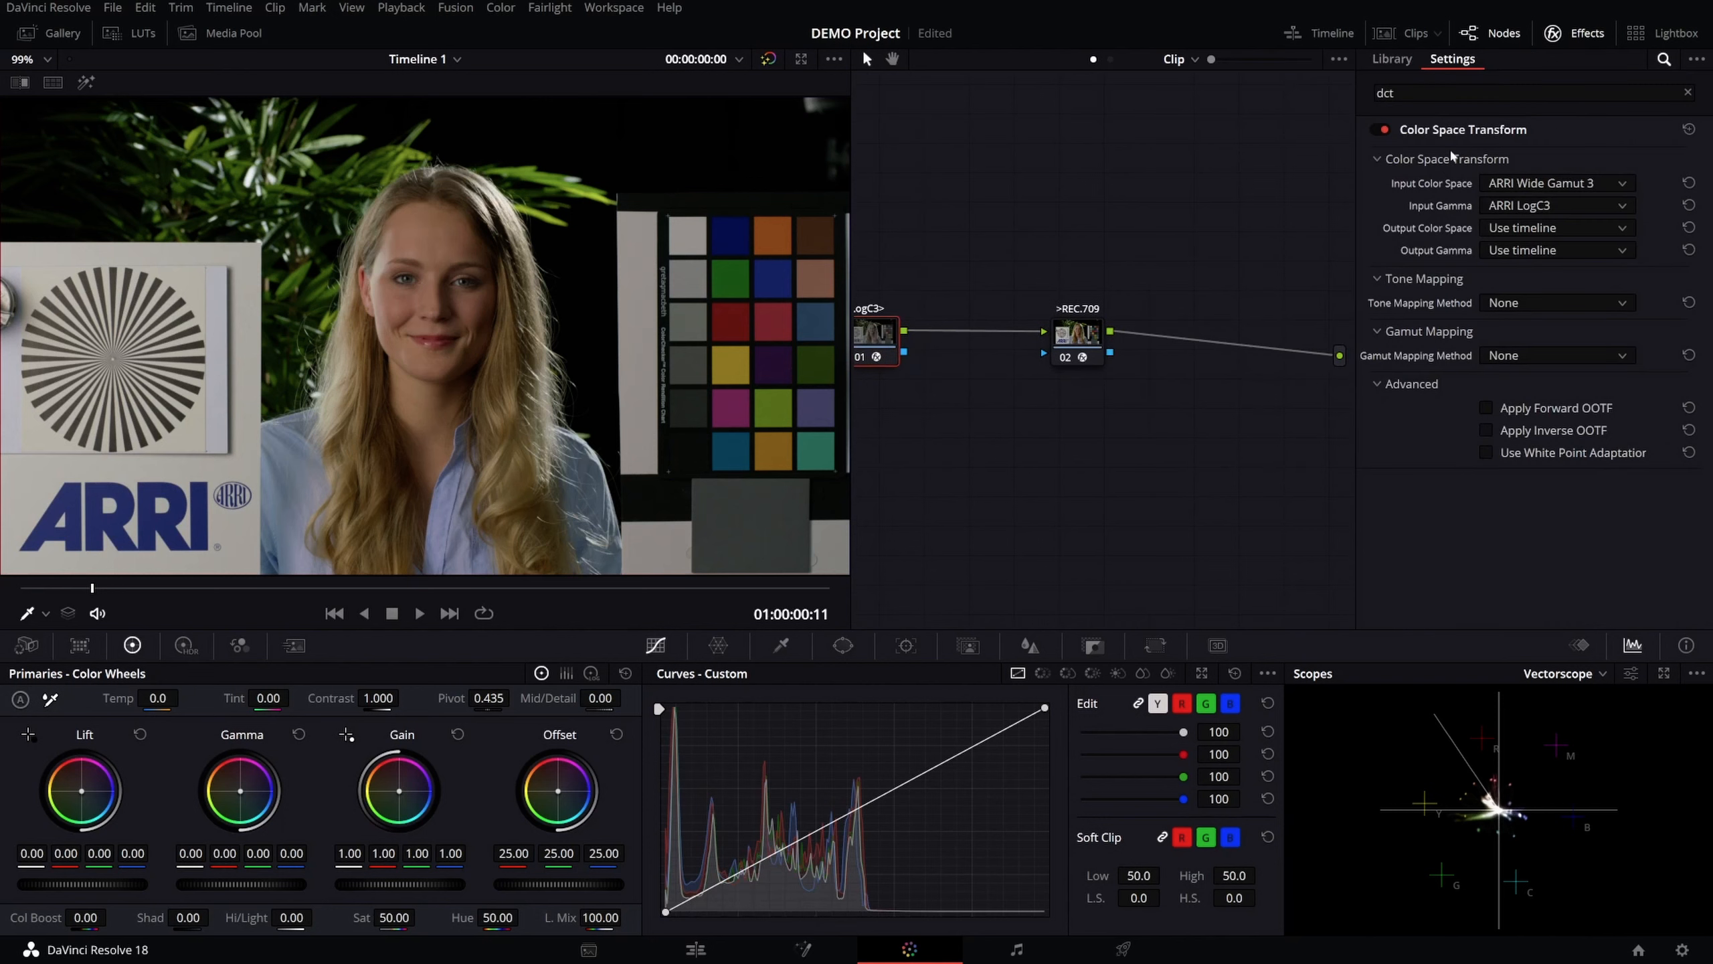
mouse_move(1240, 311)
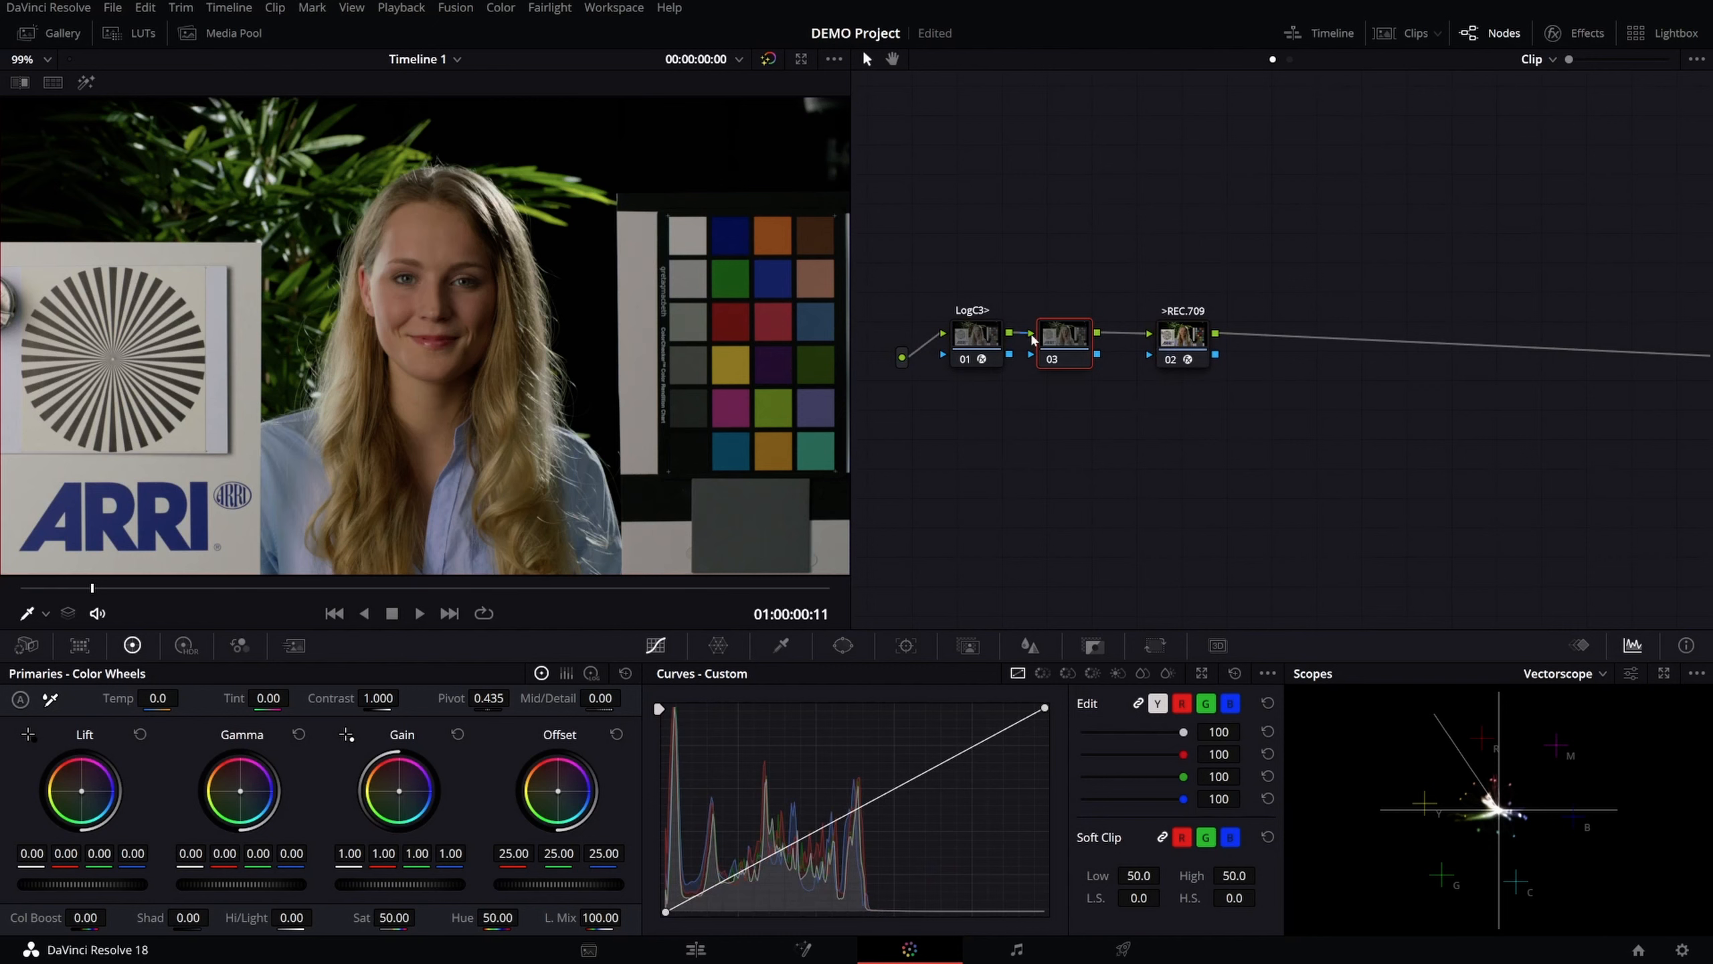
- Apply the DCTL_GAMUT_SHAPER still from the Gallery to node 03 and show its DCTL settings
left_click(62, 33)
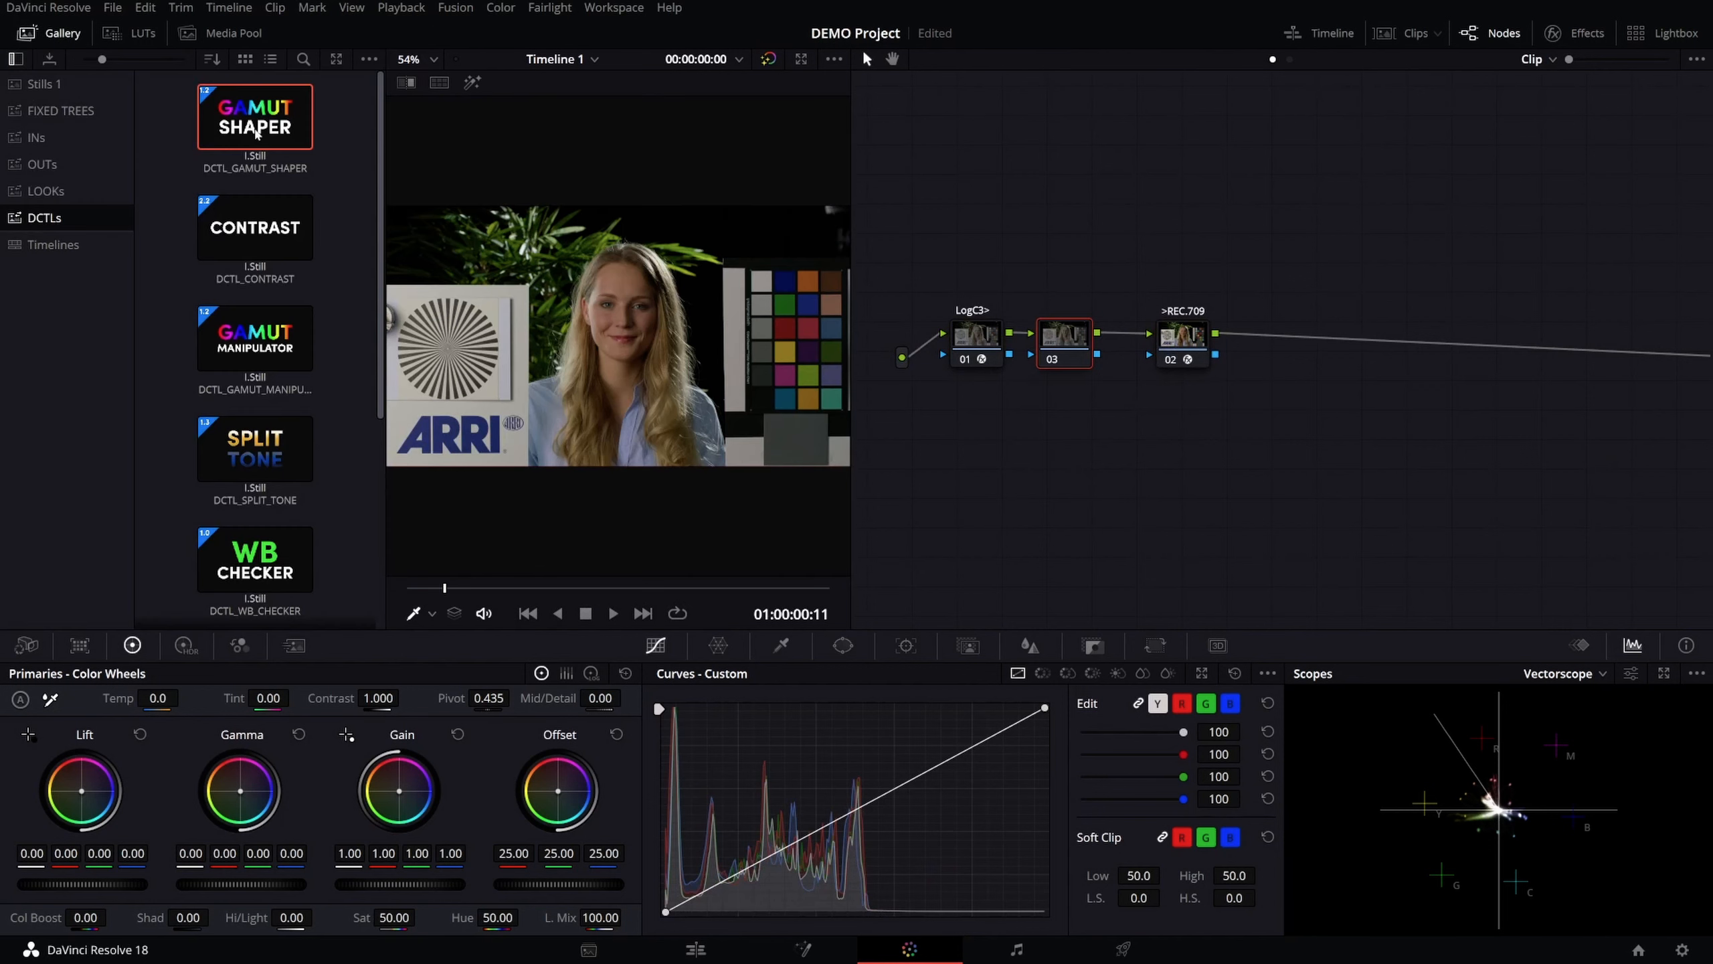
left_click(1069, 359)
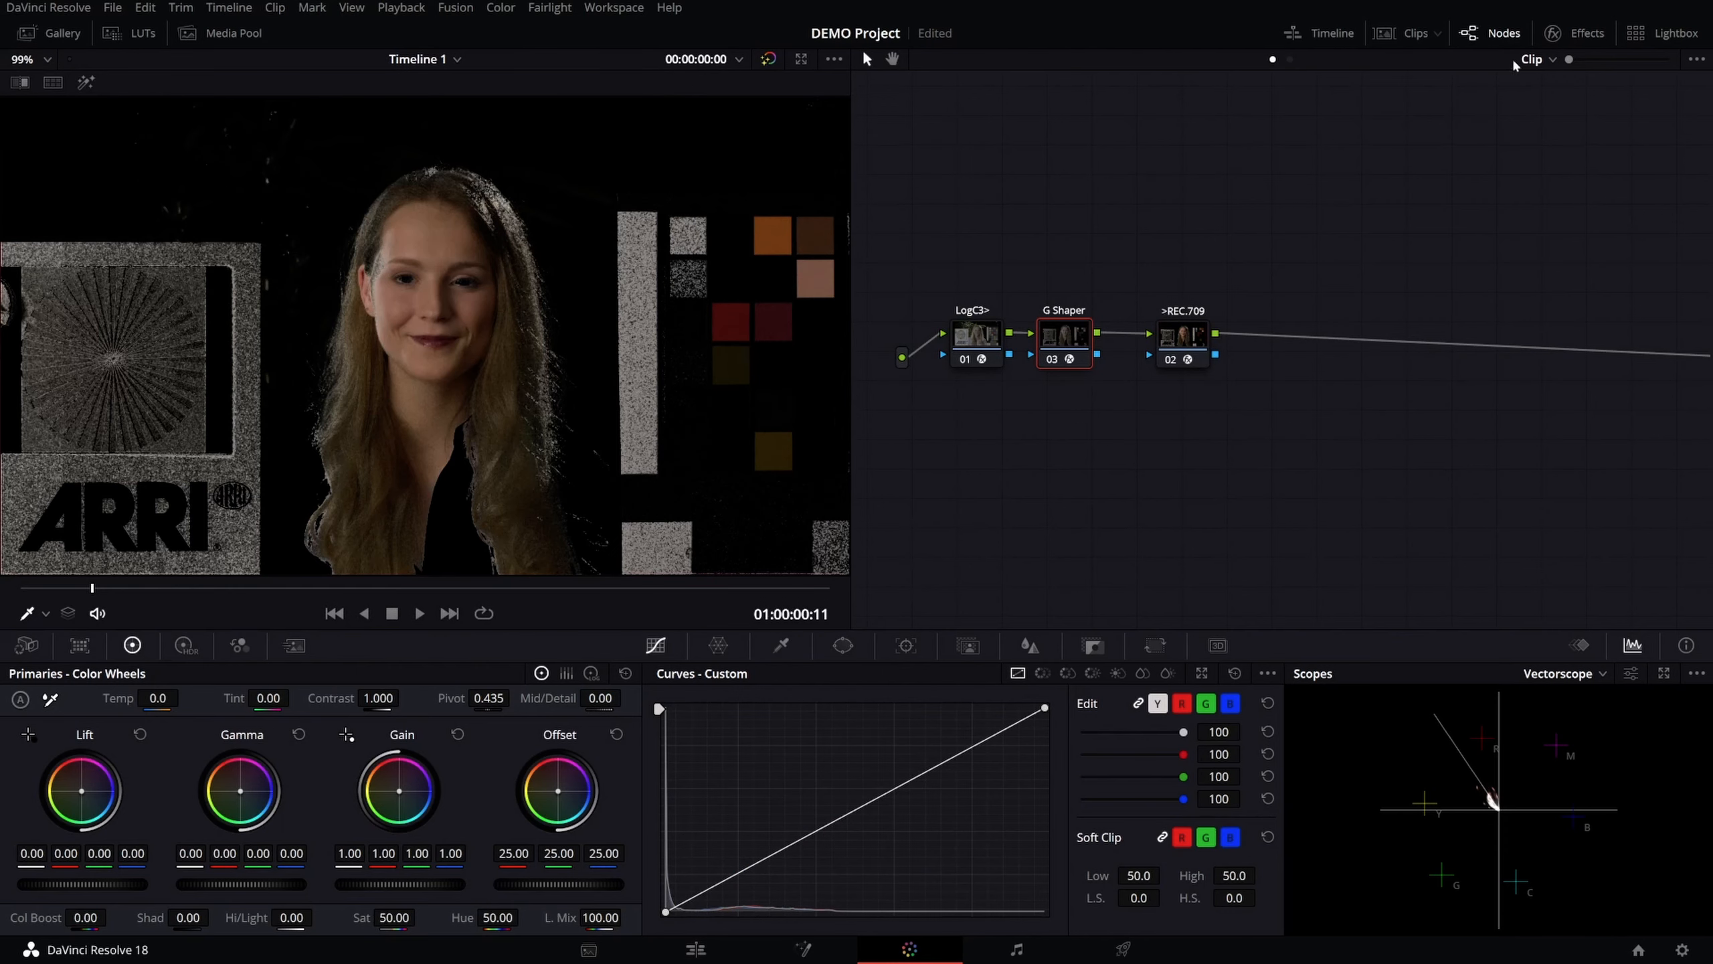
left_click(1586, 33)
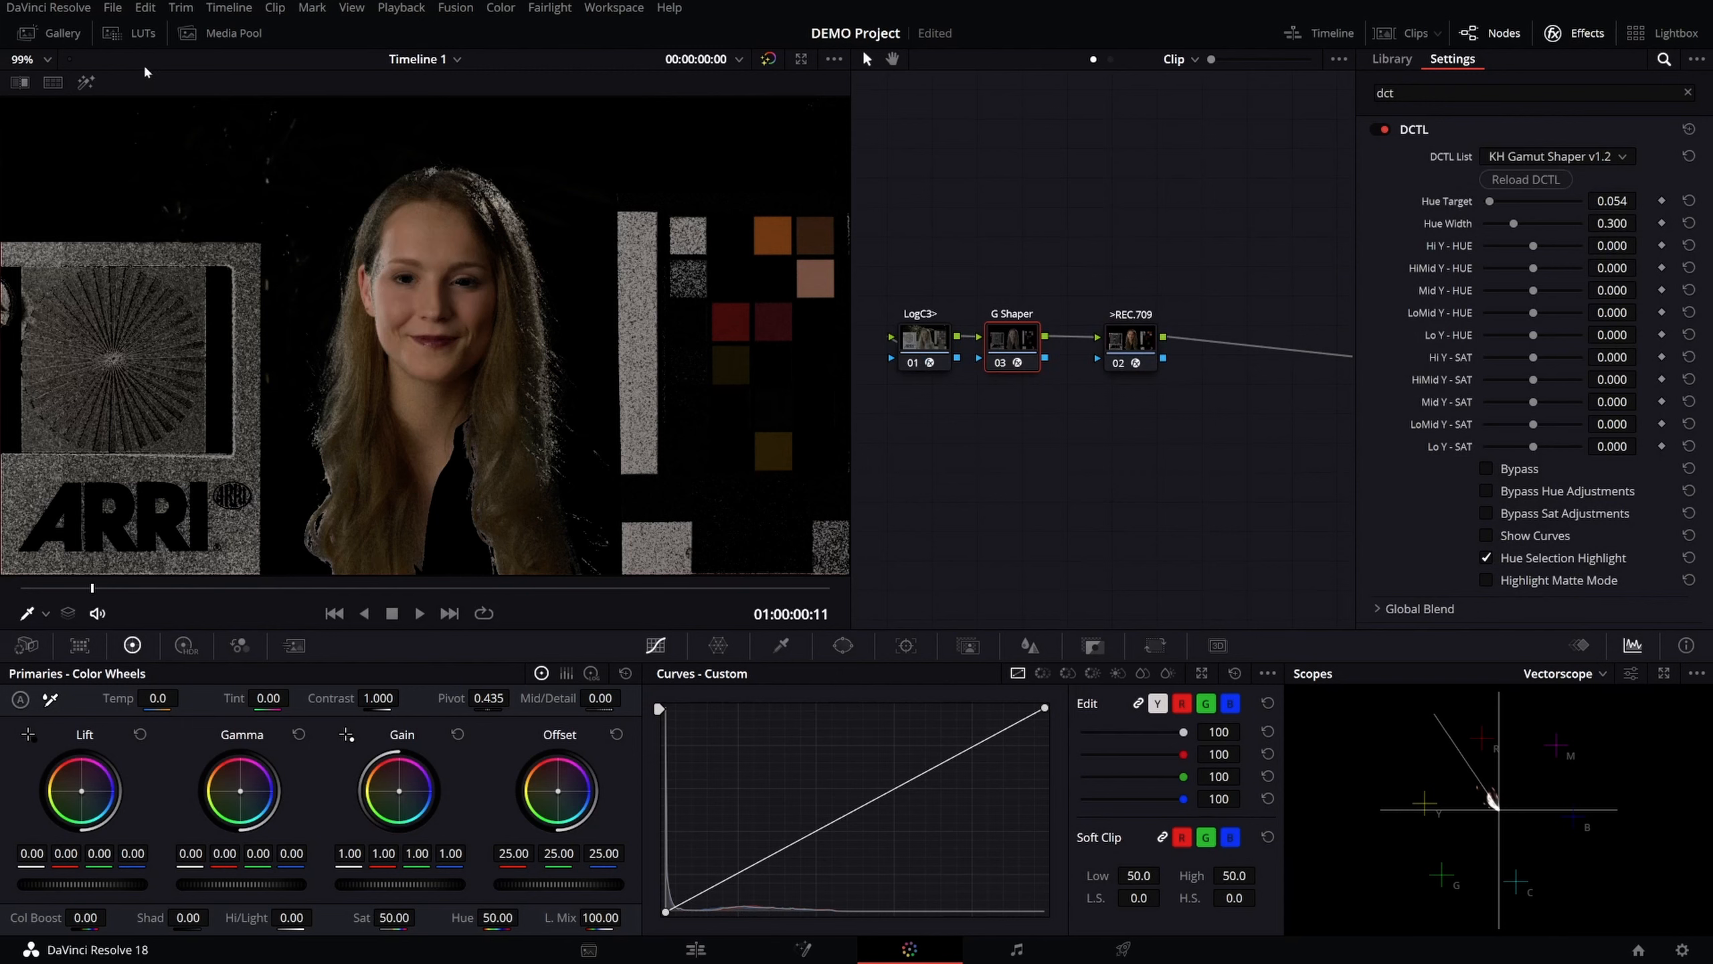
- Close the Gallery panel, leaving the Gamut Shaper settings at their starting values
left_click(62, 33)
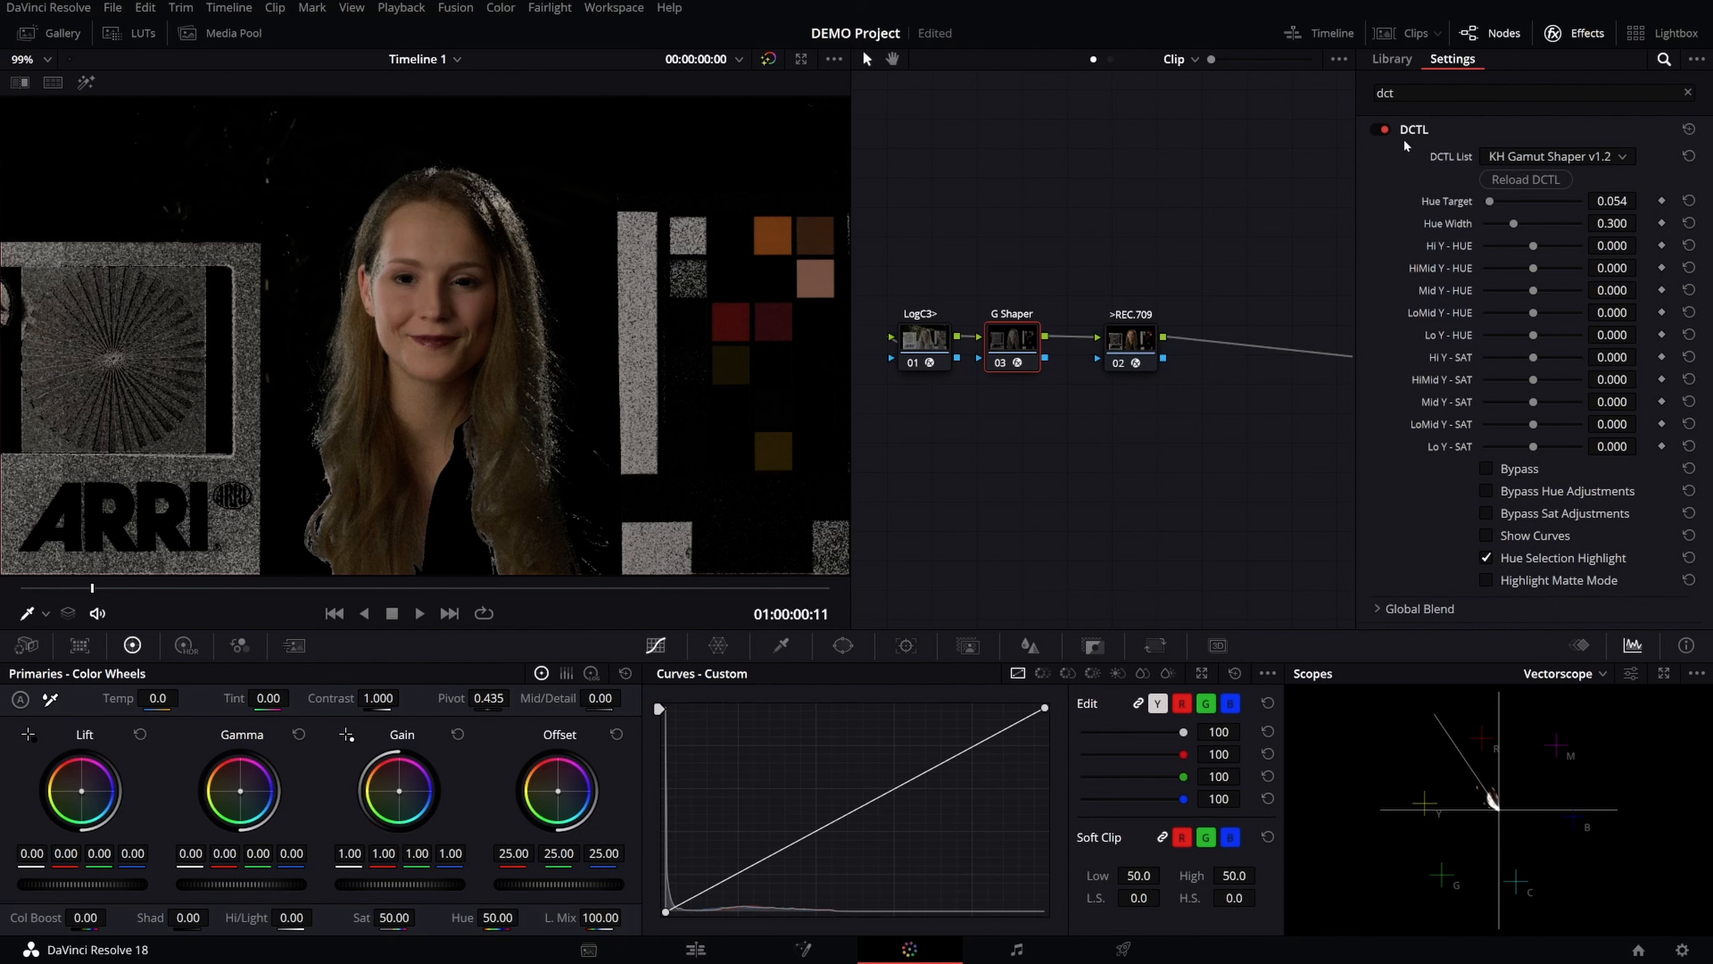
mouse_move(1634, 129)
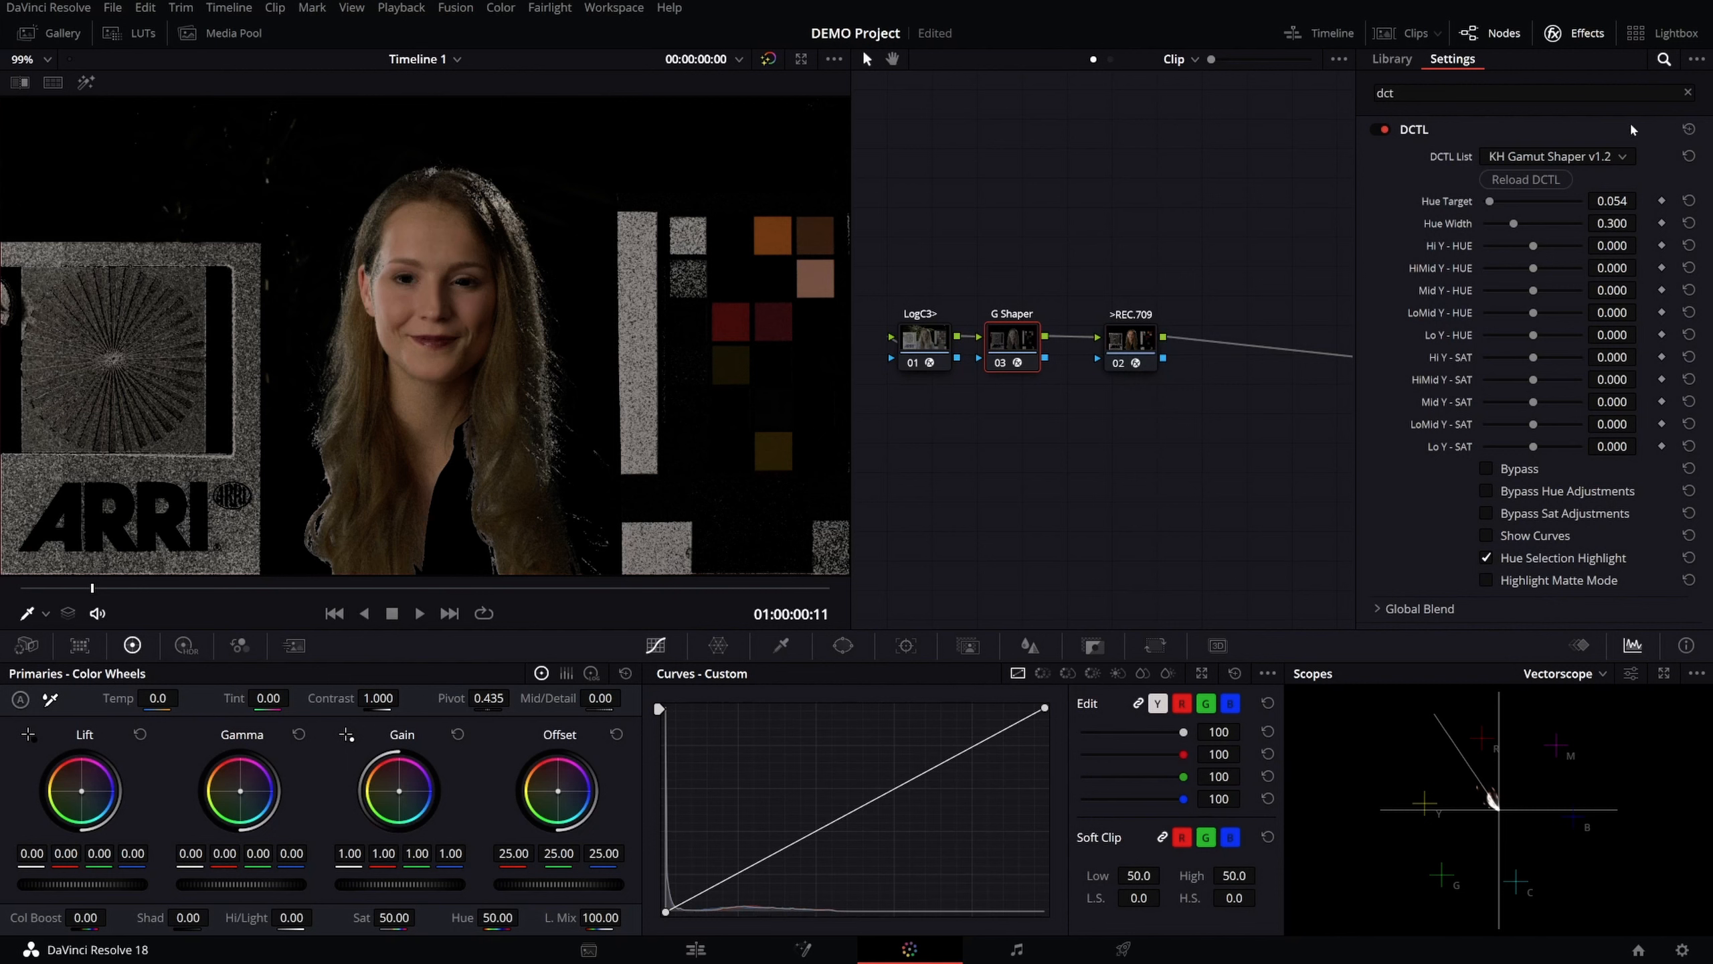
mouse_move(1046, 413)
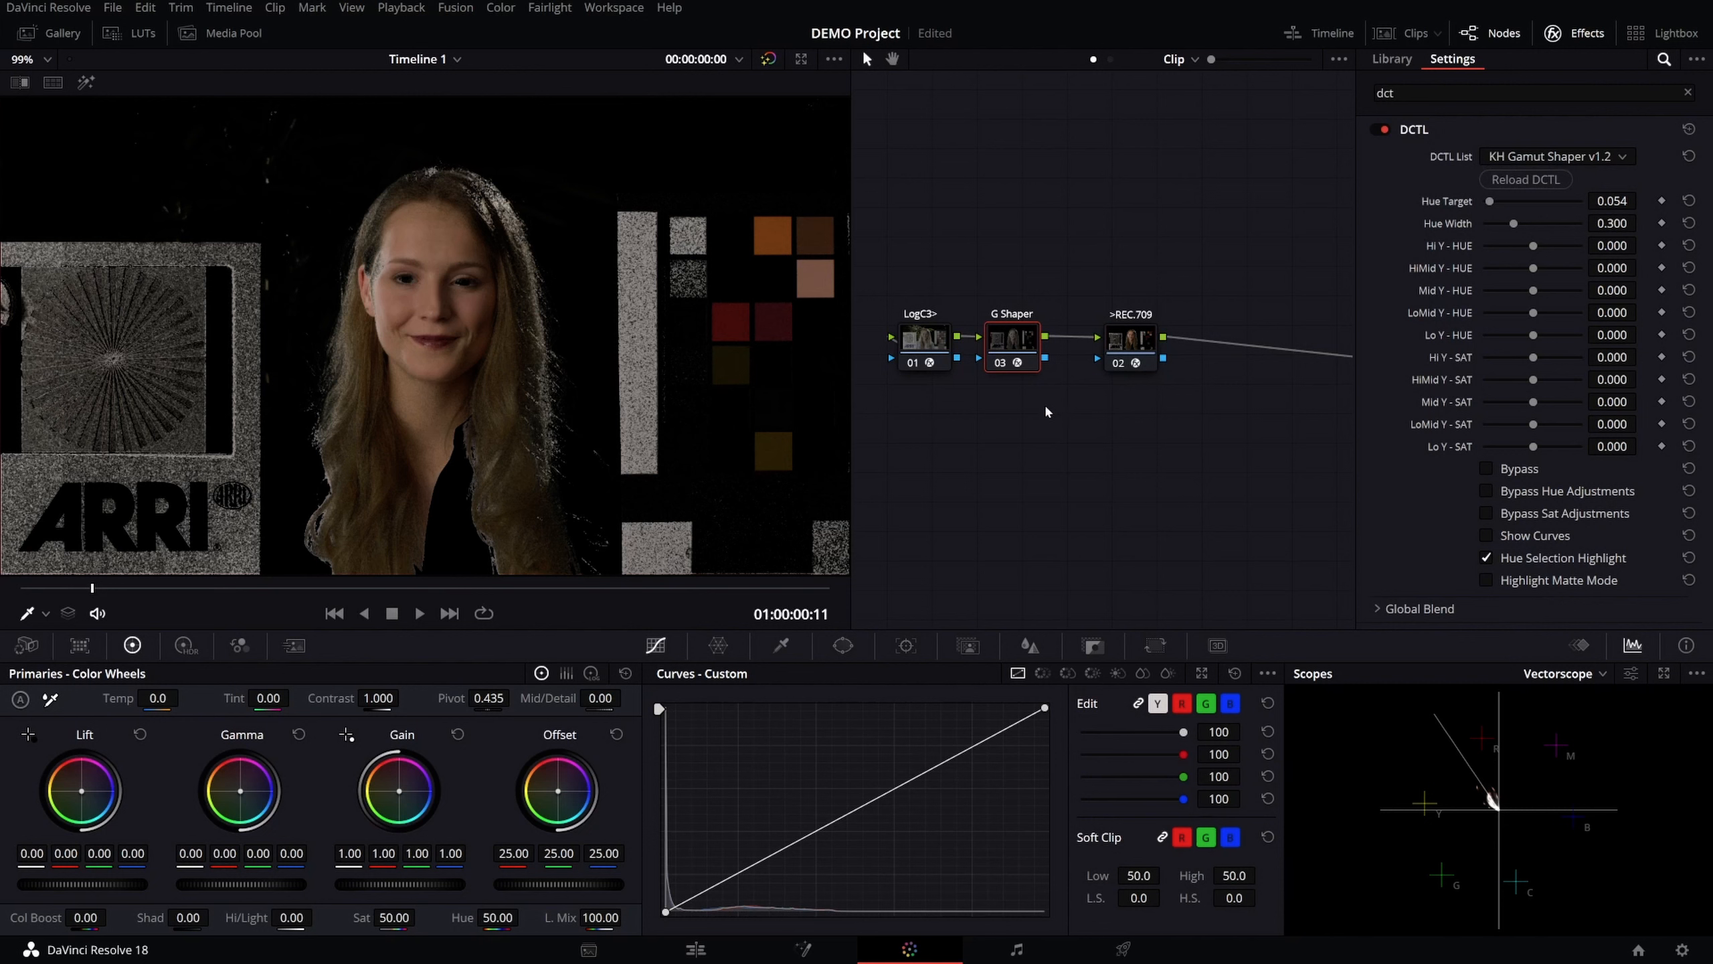
mouse_move(885, 473)
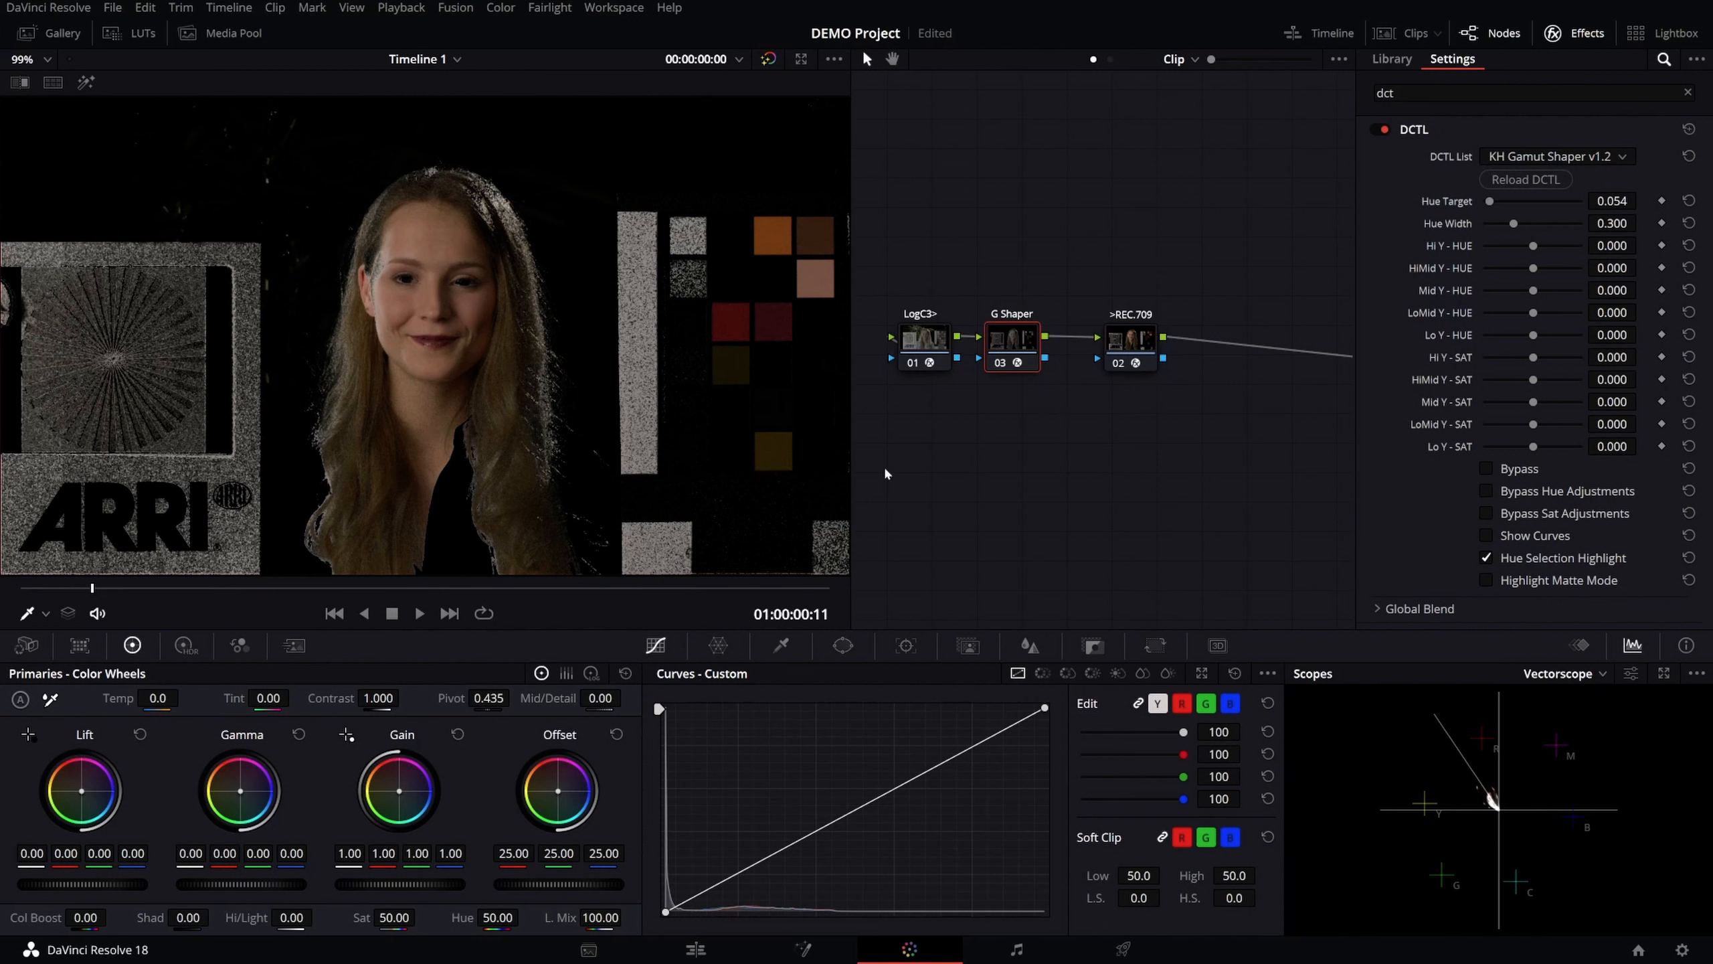
mouse_move(946, 484)
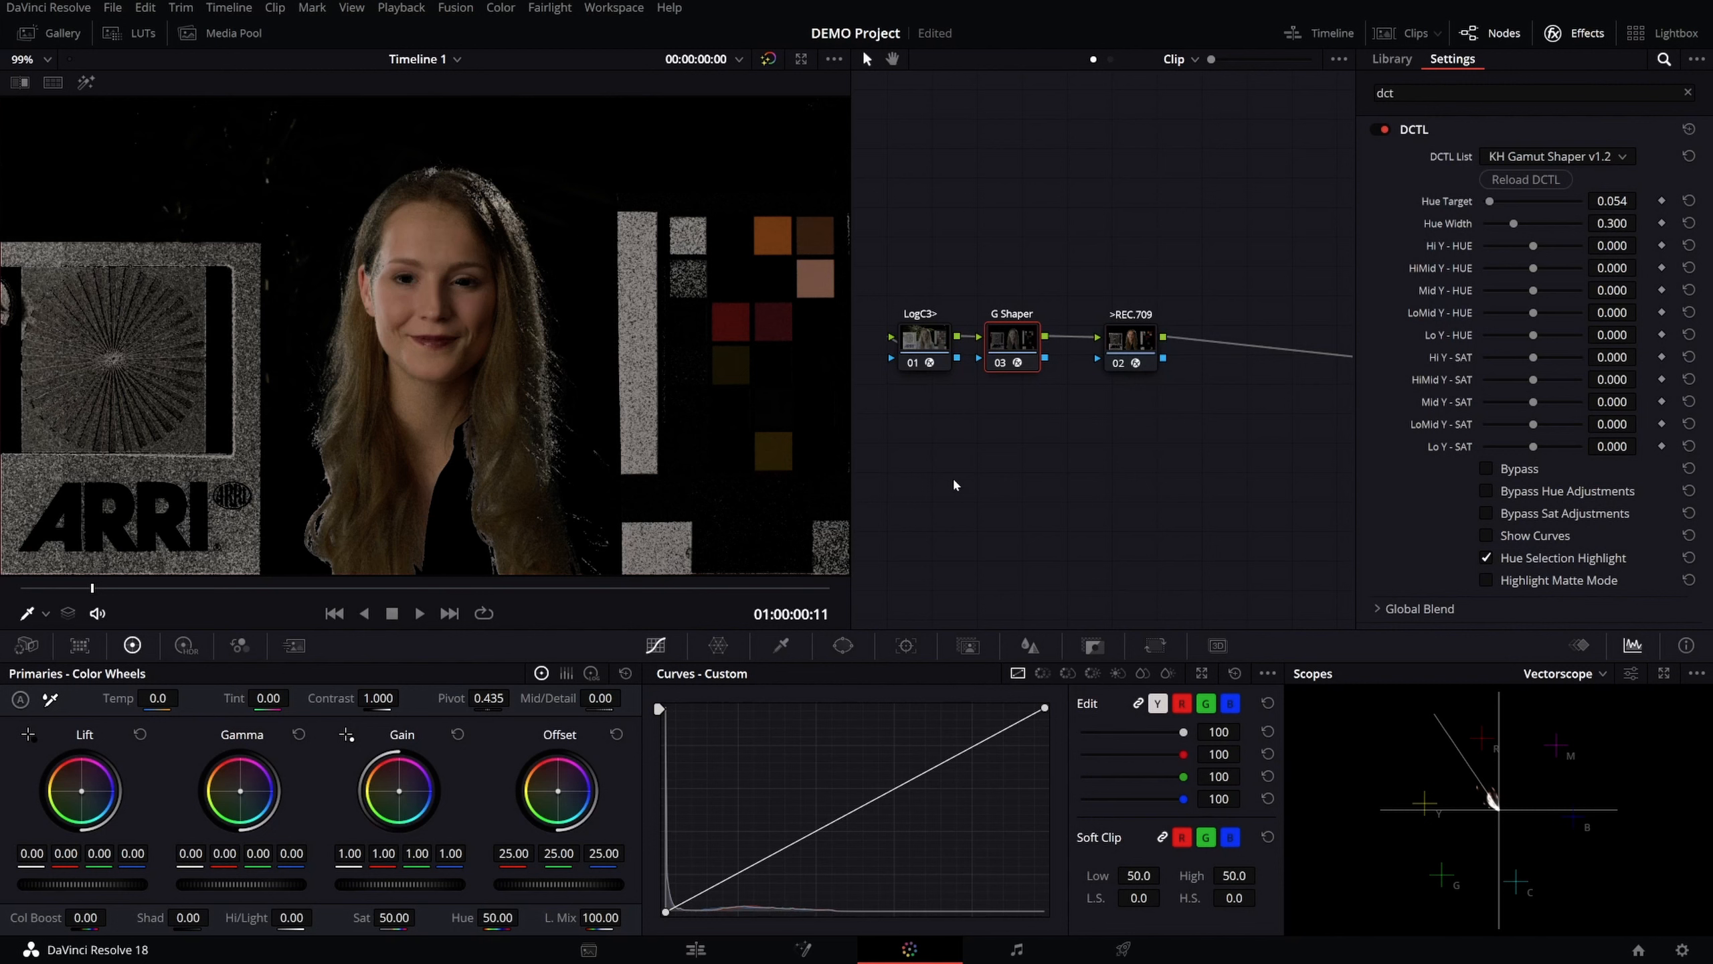
mouse_move(990, 508)
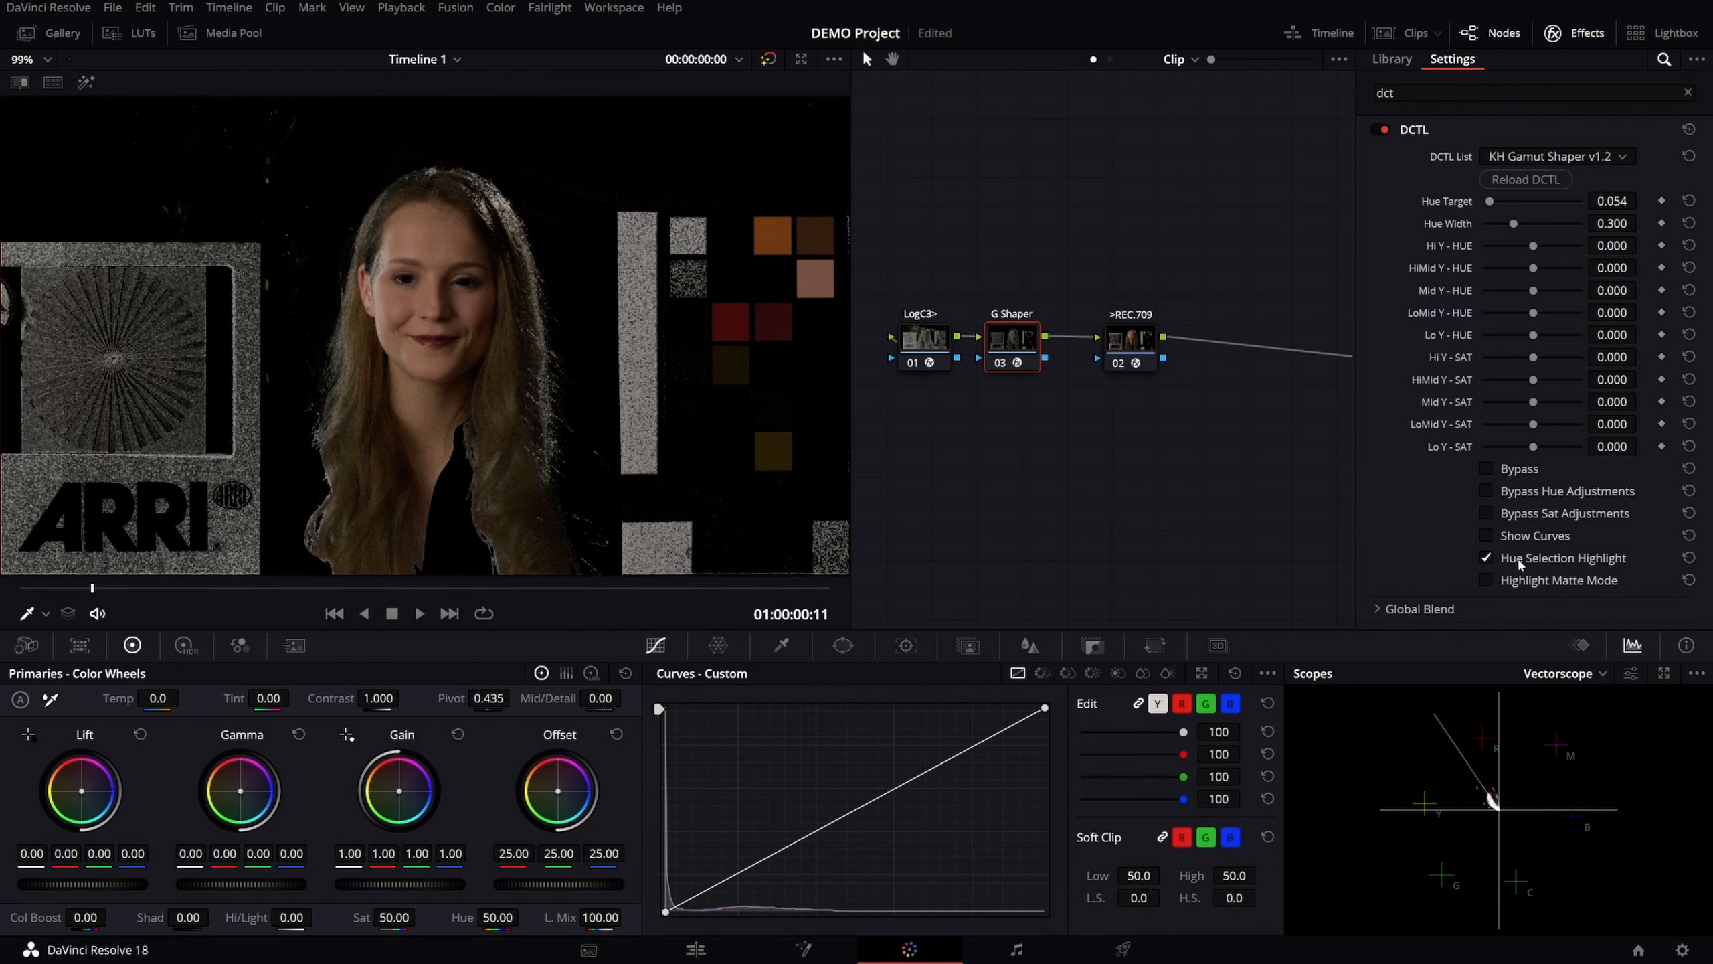
mouse_move(1655, 257)
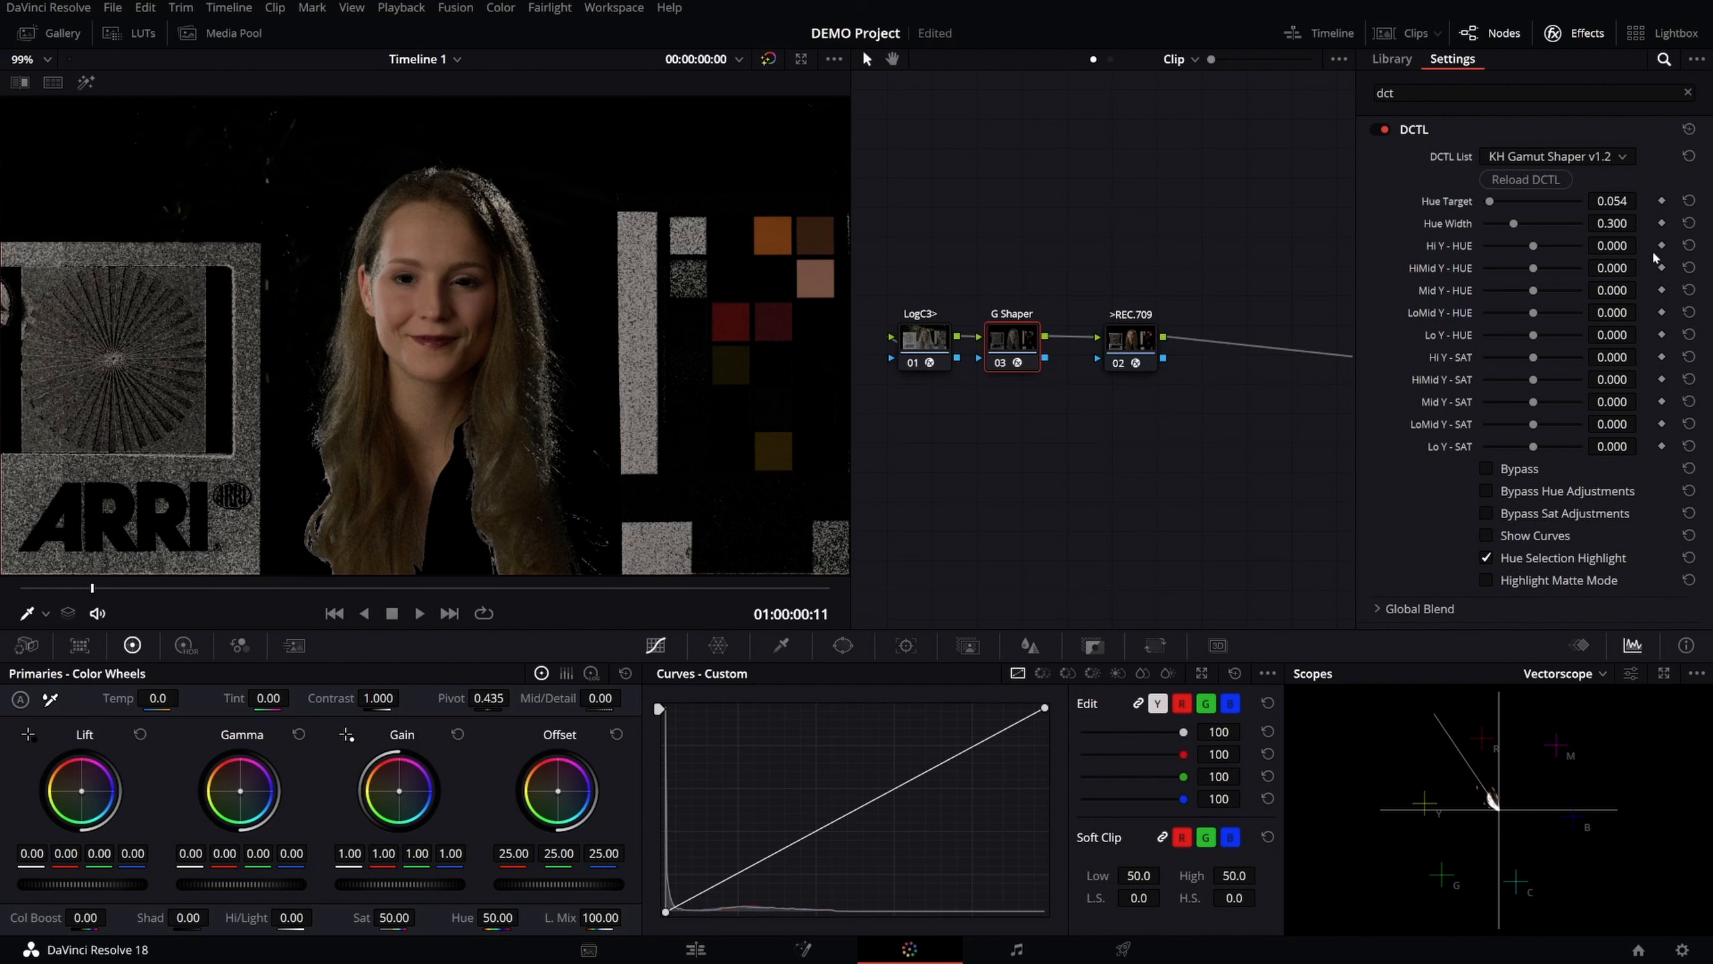
mouse_move(1382, 207)
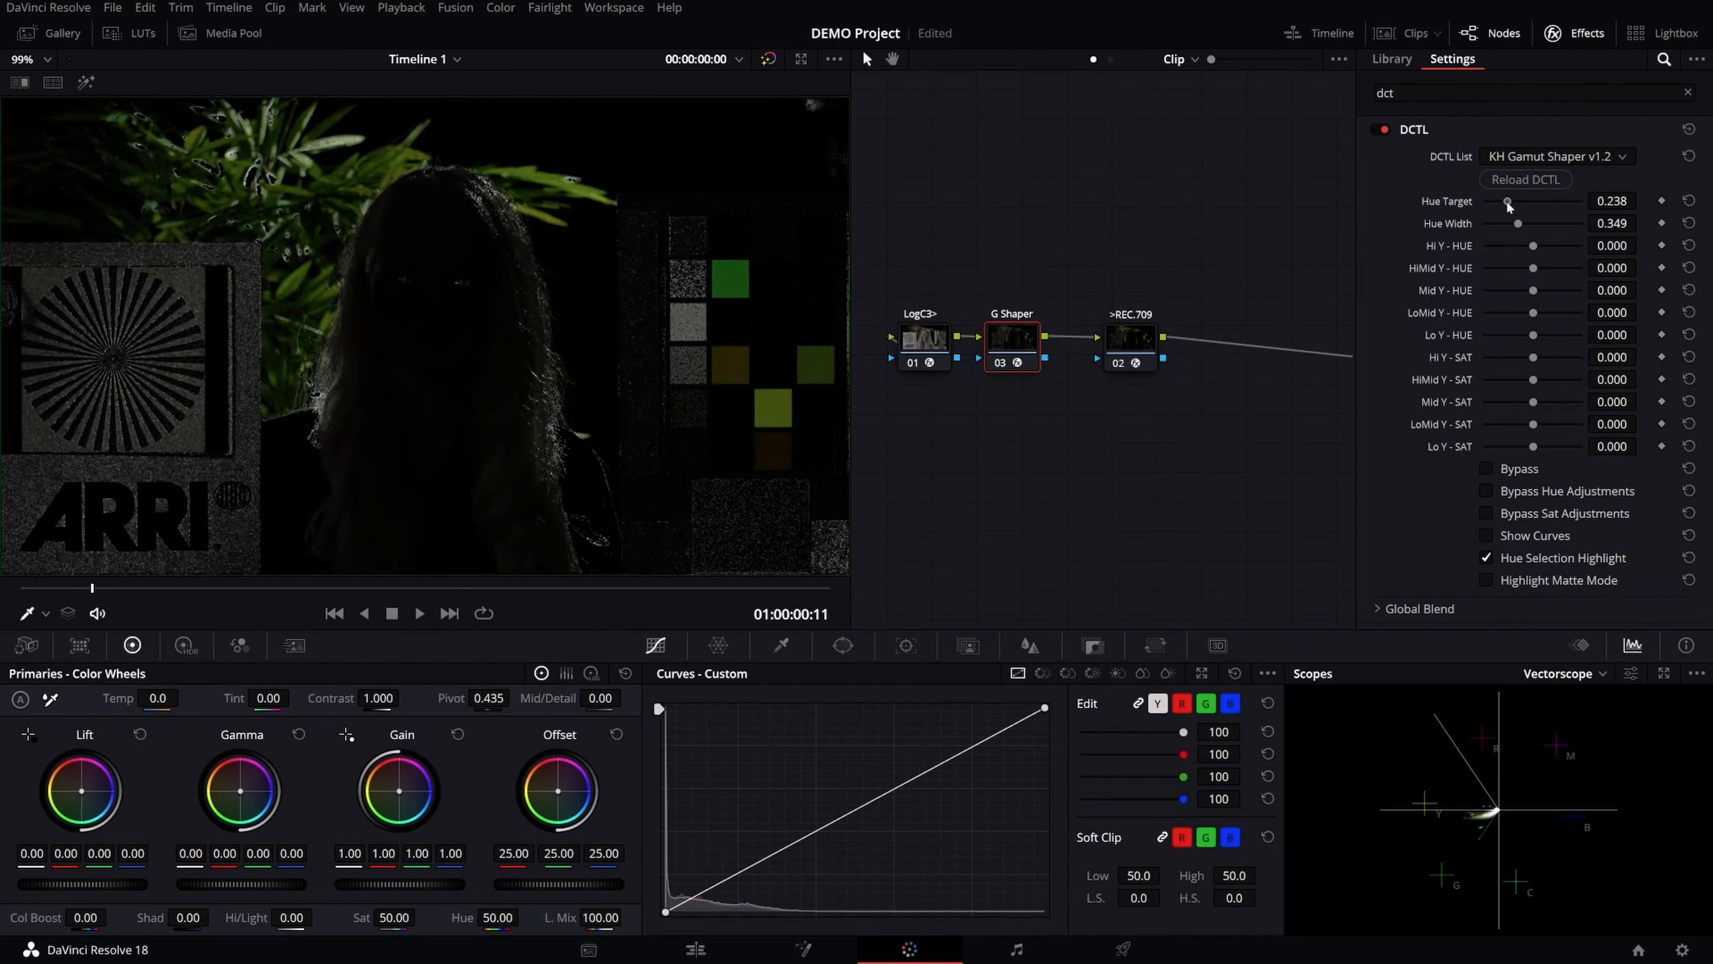
mouse_move(1493, 413)
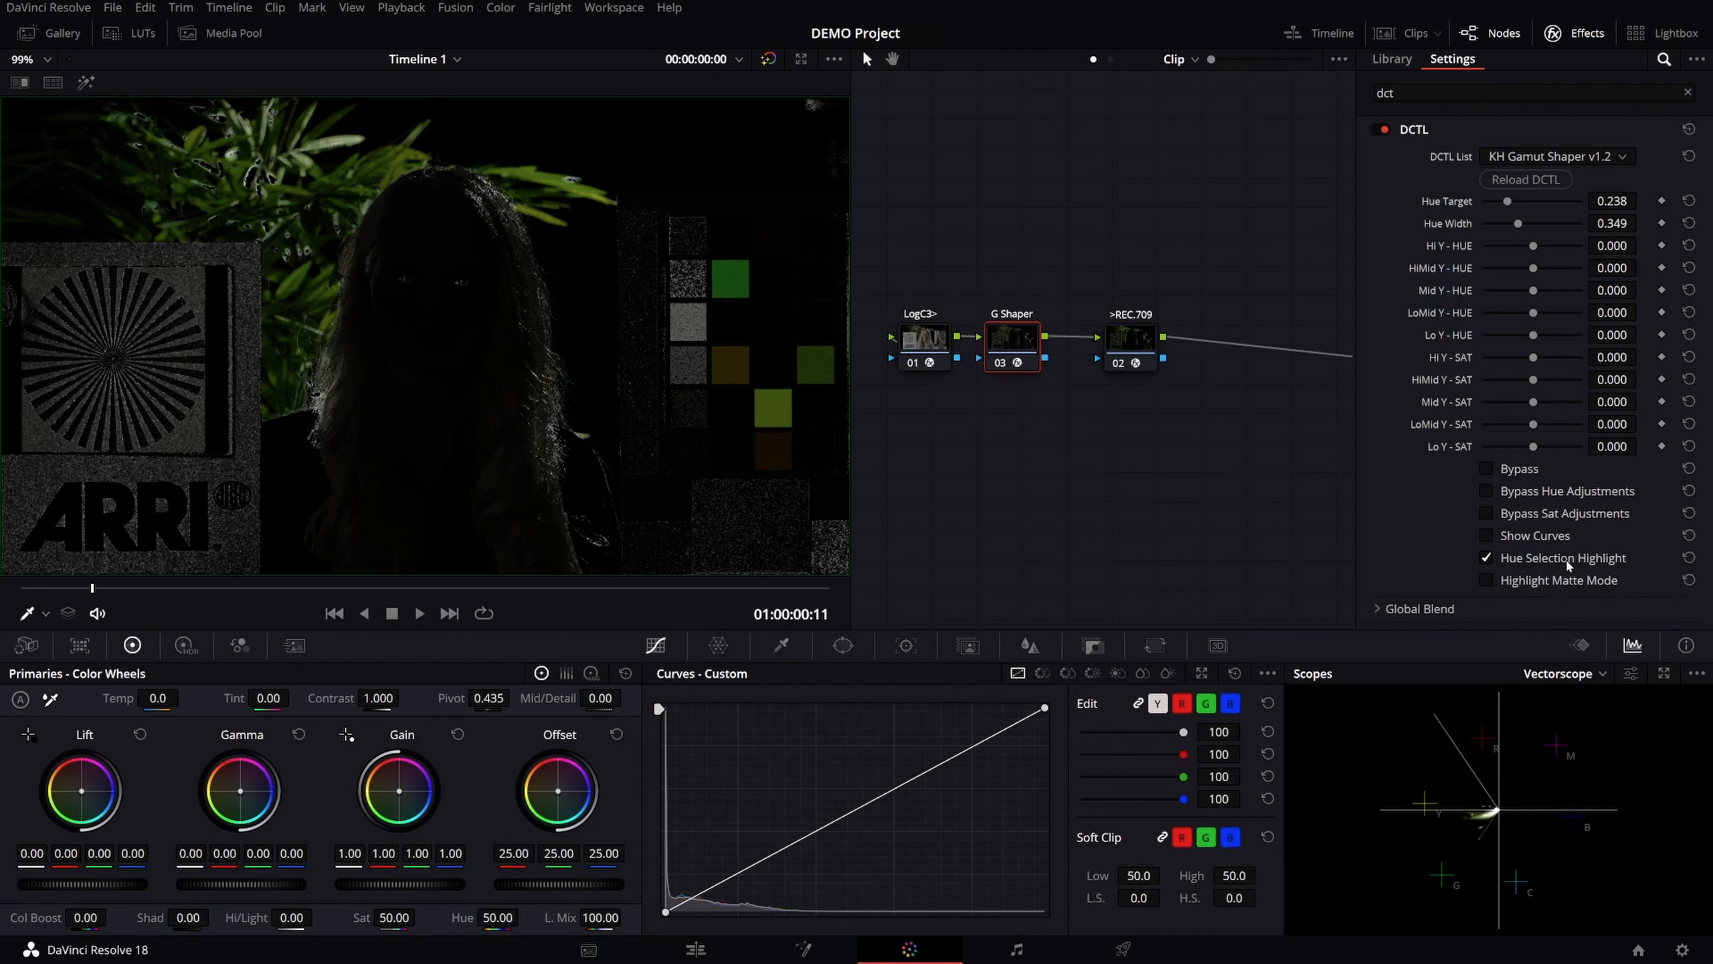
left_click(1486, 558)
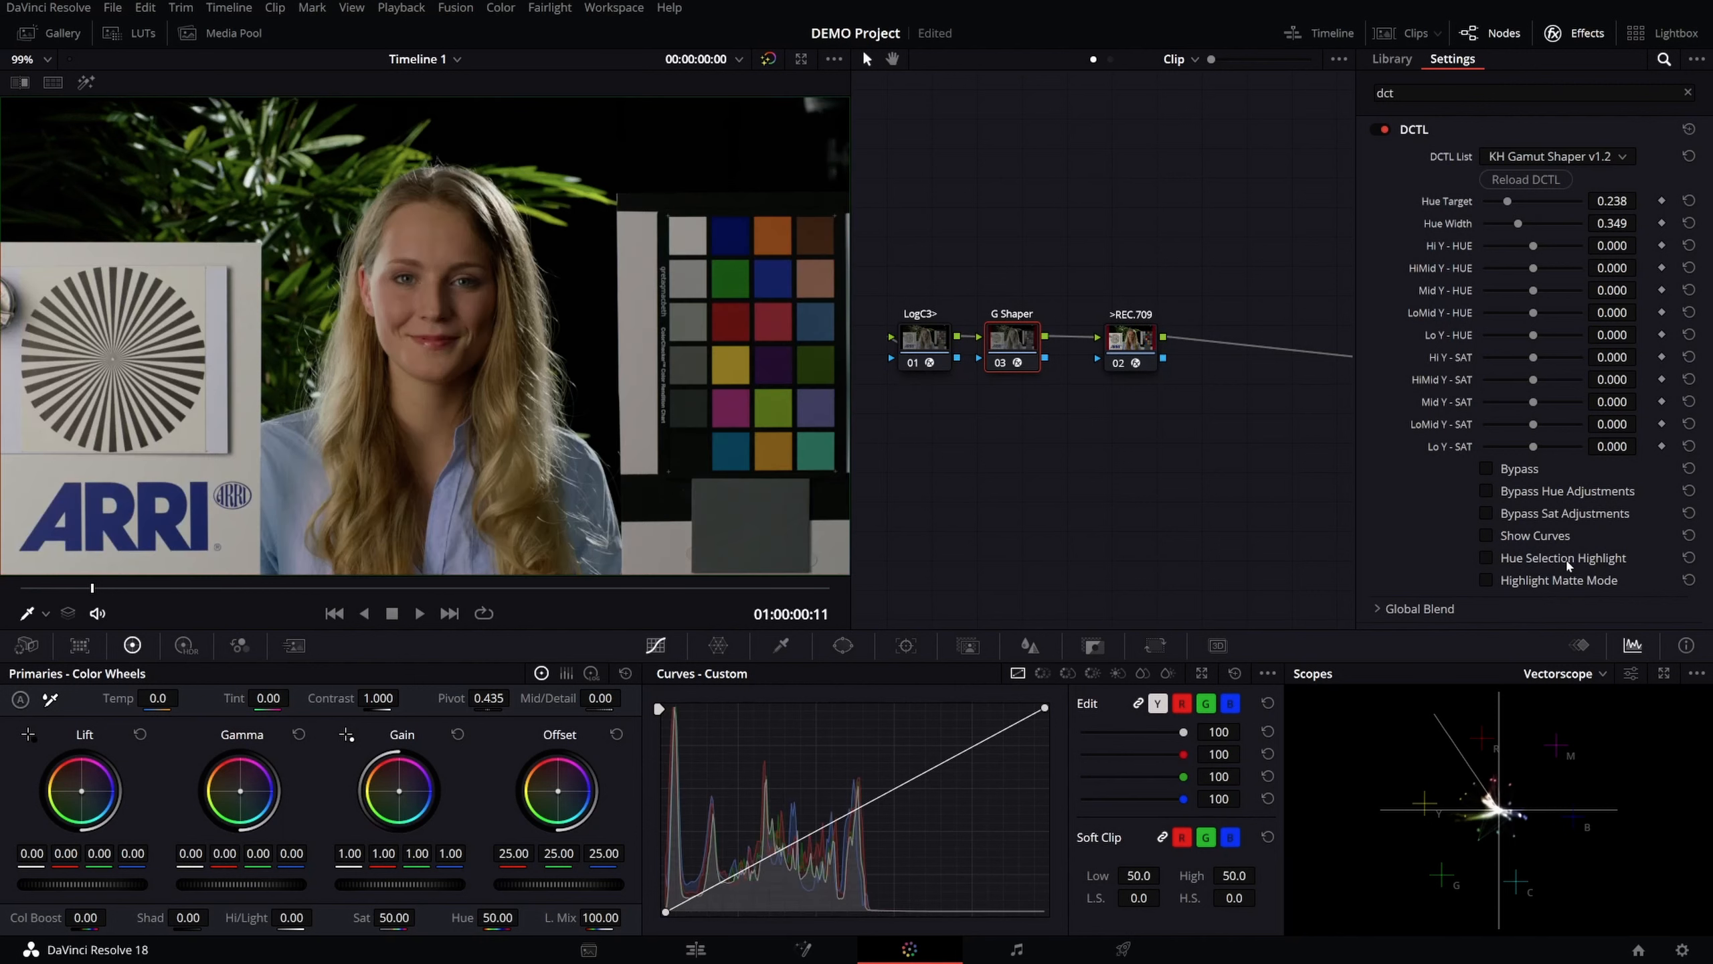
mouse_move(1519, 306)
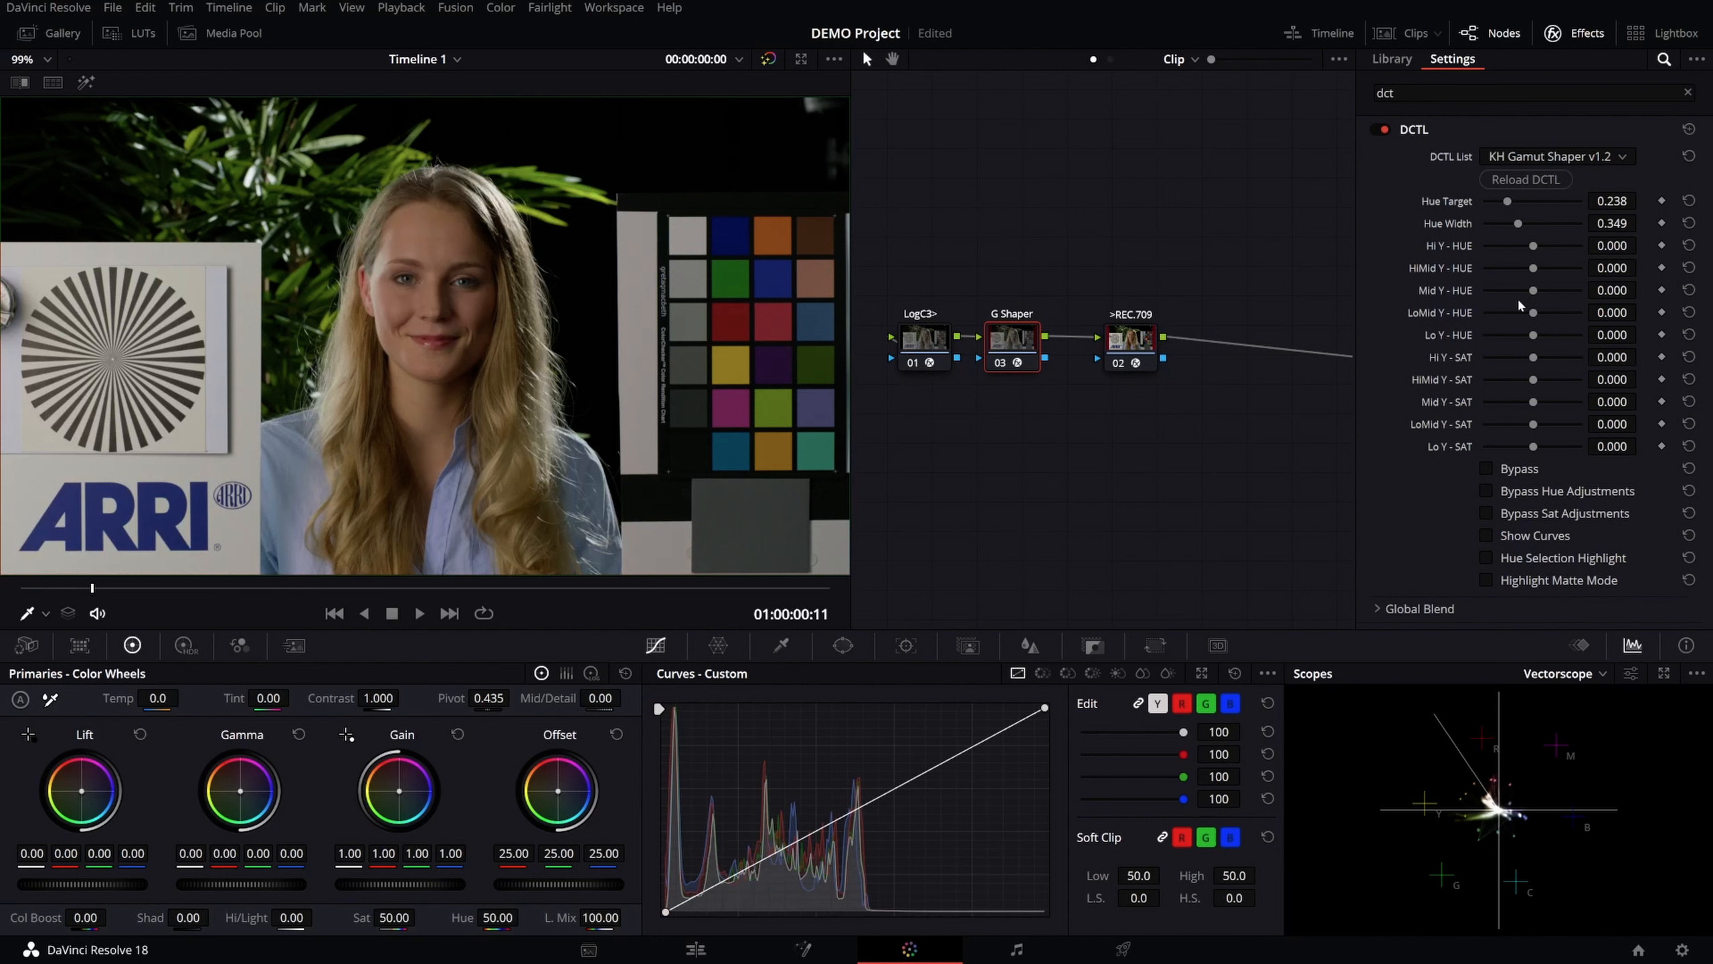
mouse_move(1450, 335)
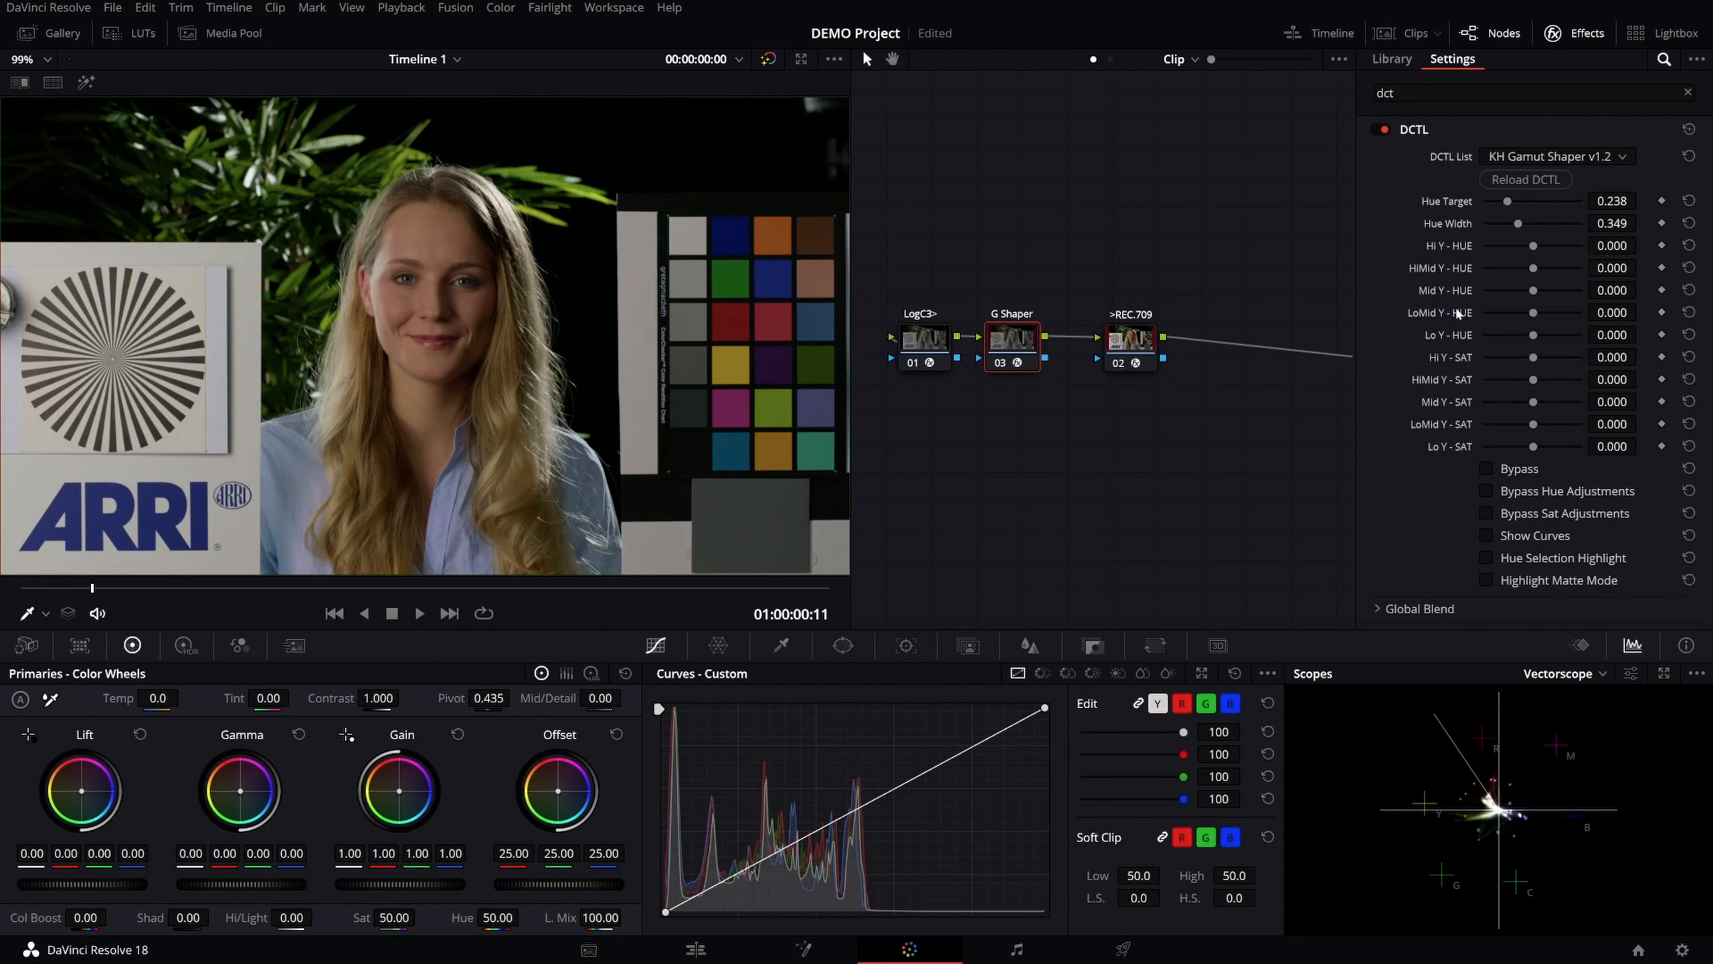
mouse_move(1472, 368)
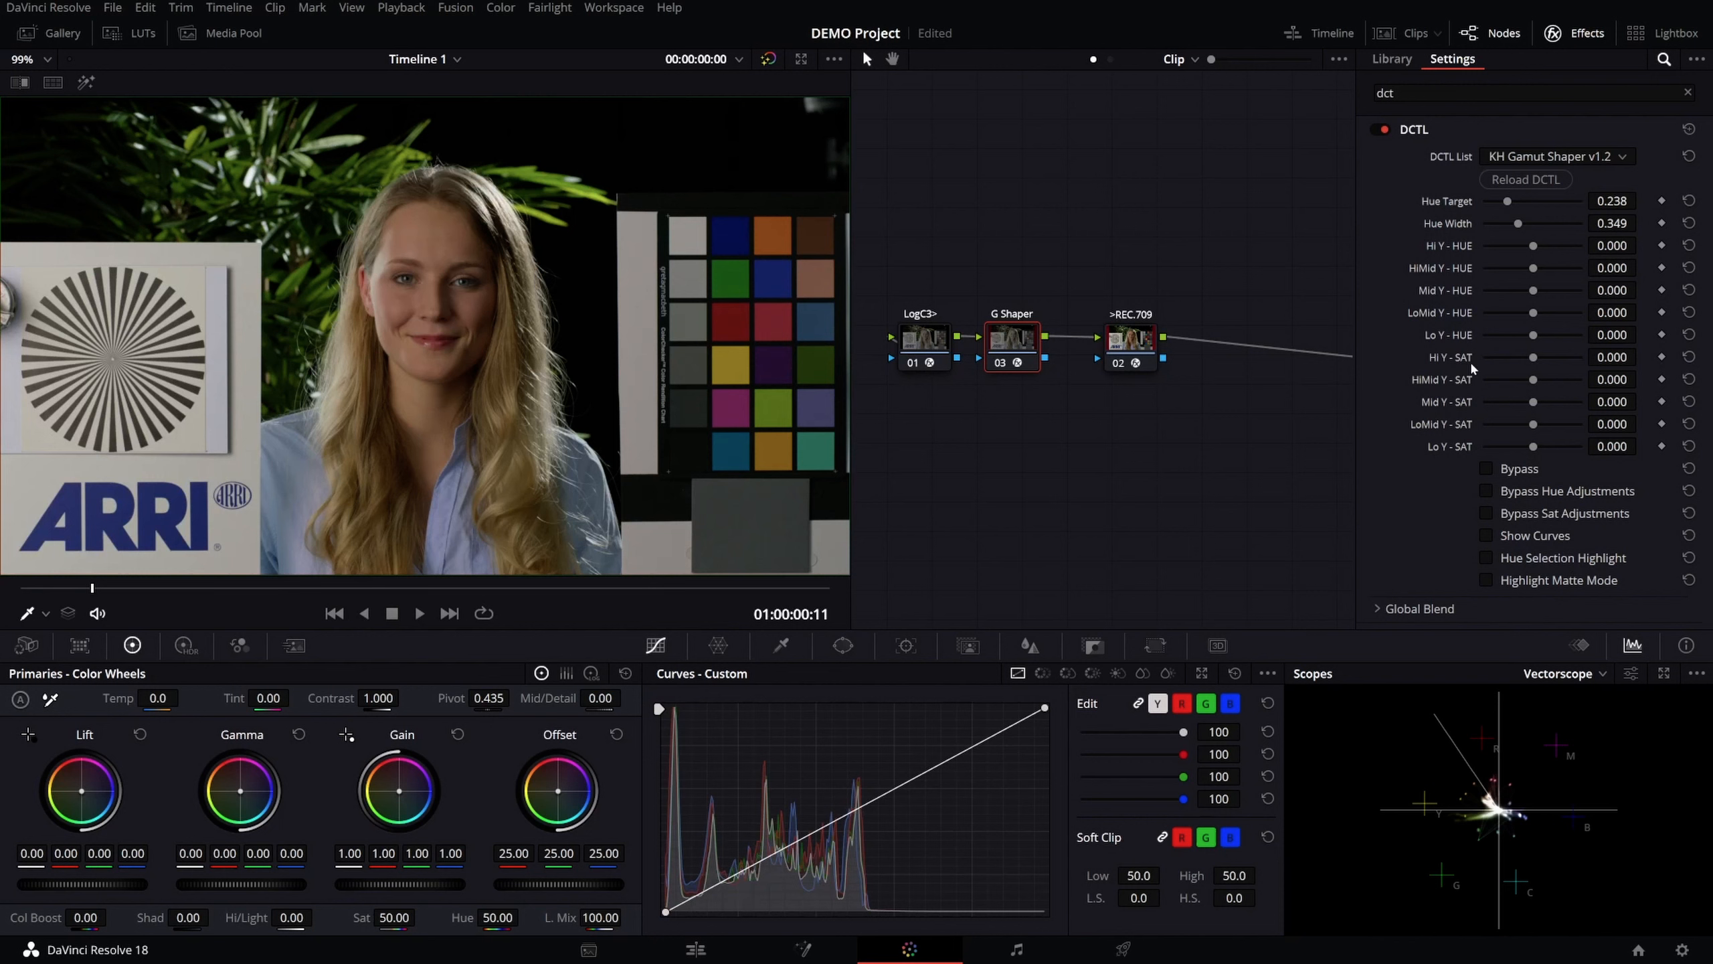
mouse_move(1433, 377)
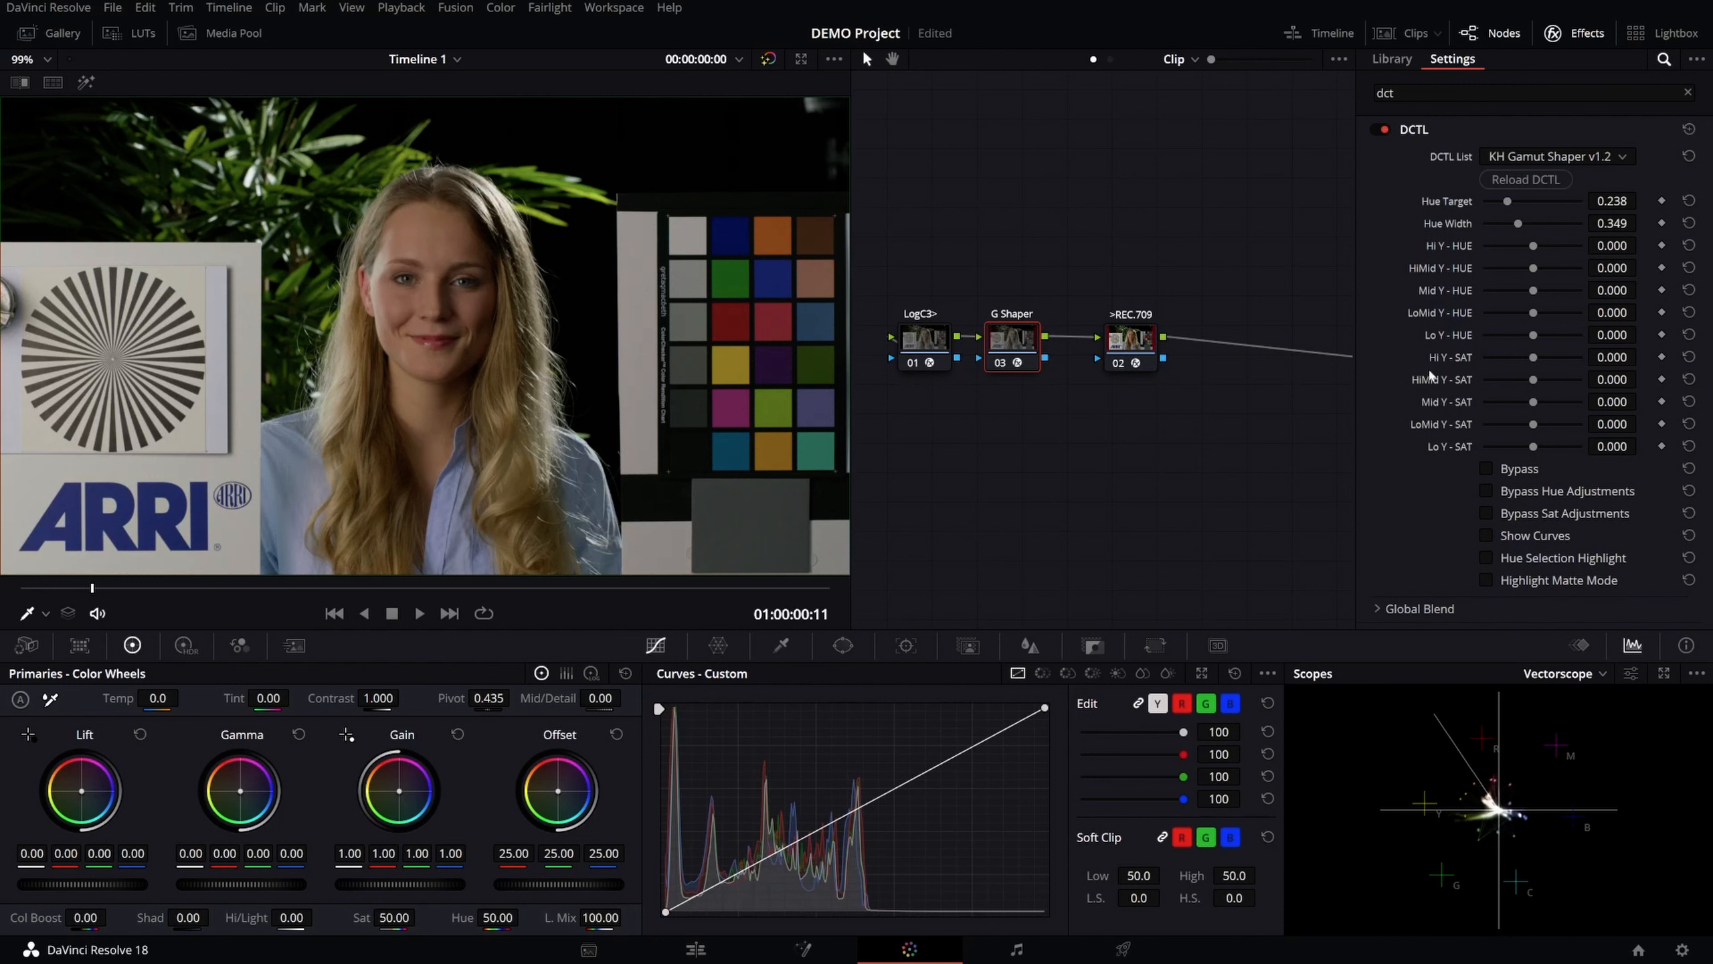
mouse_move(1439, 249)
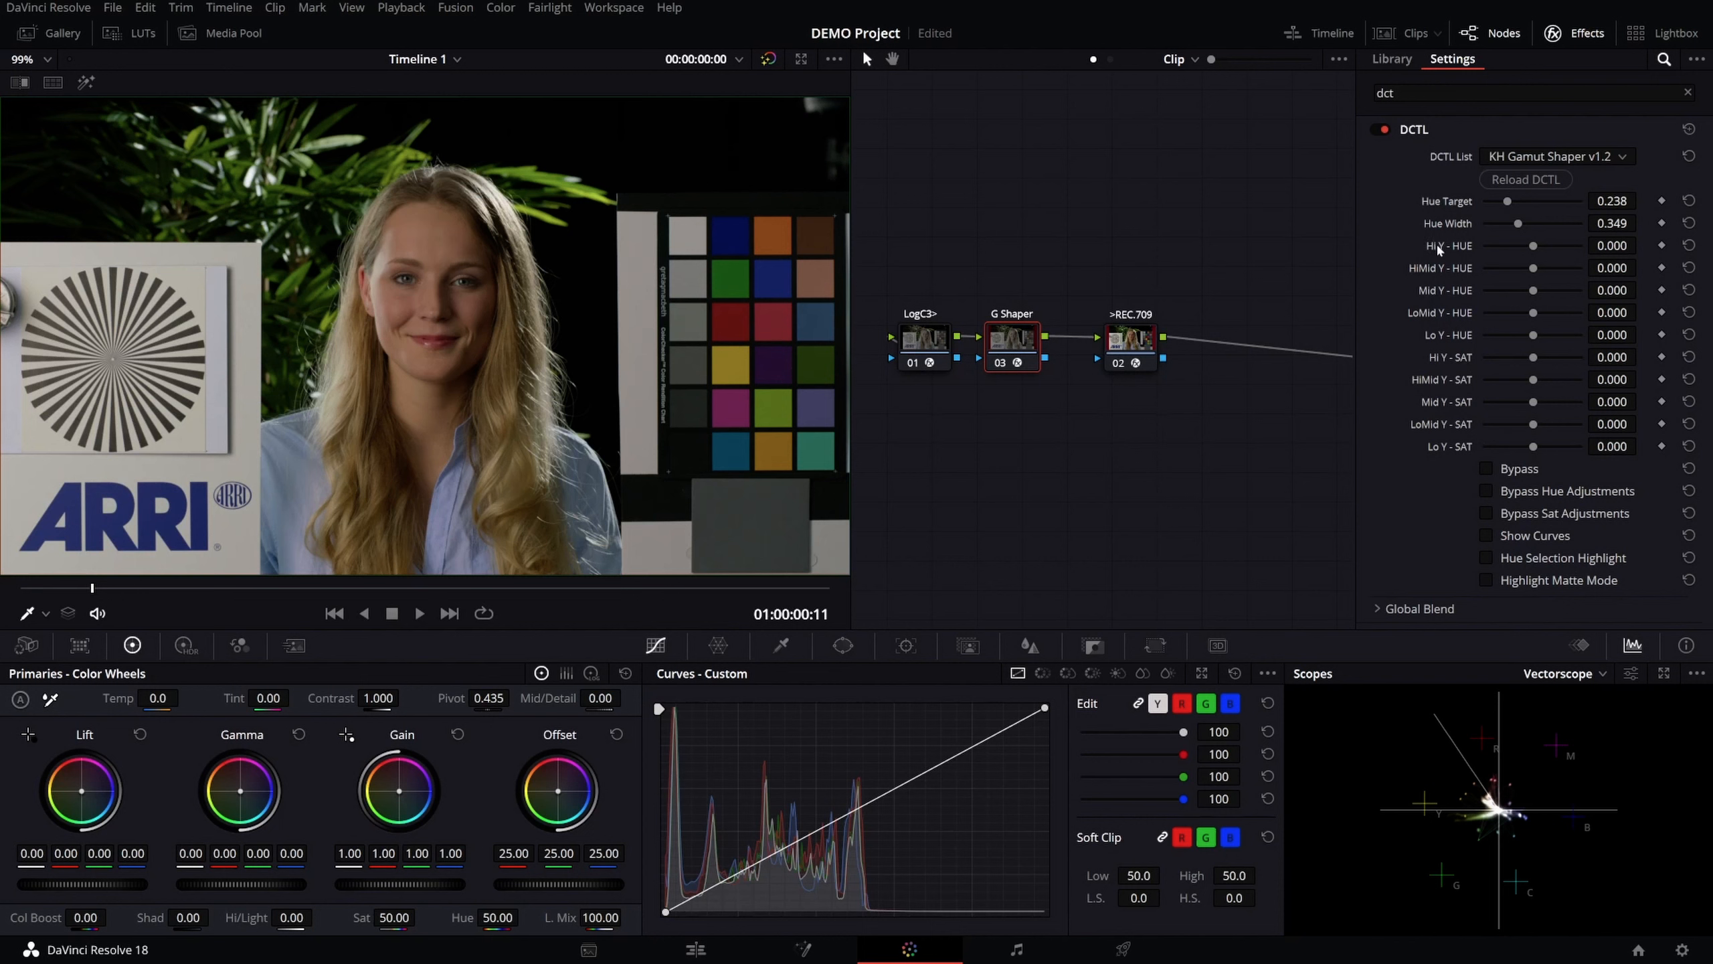
mouse_move(1436, 335)
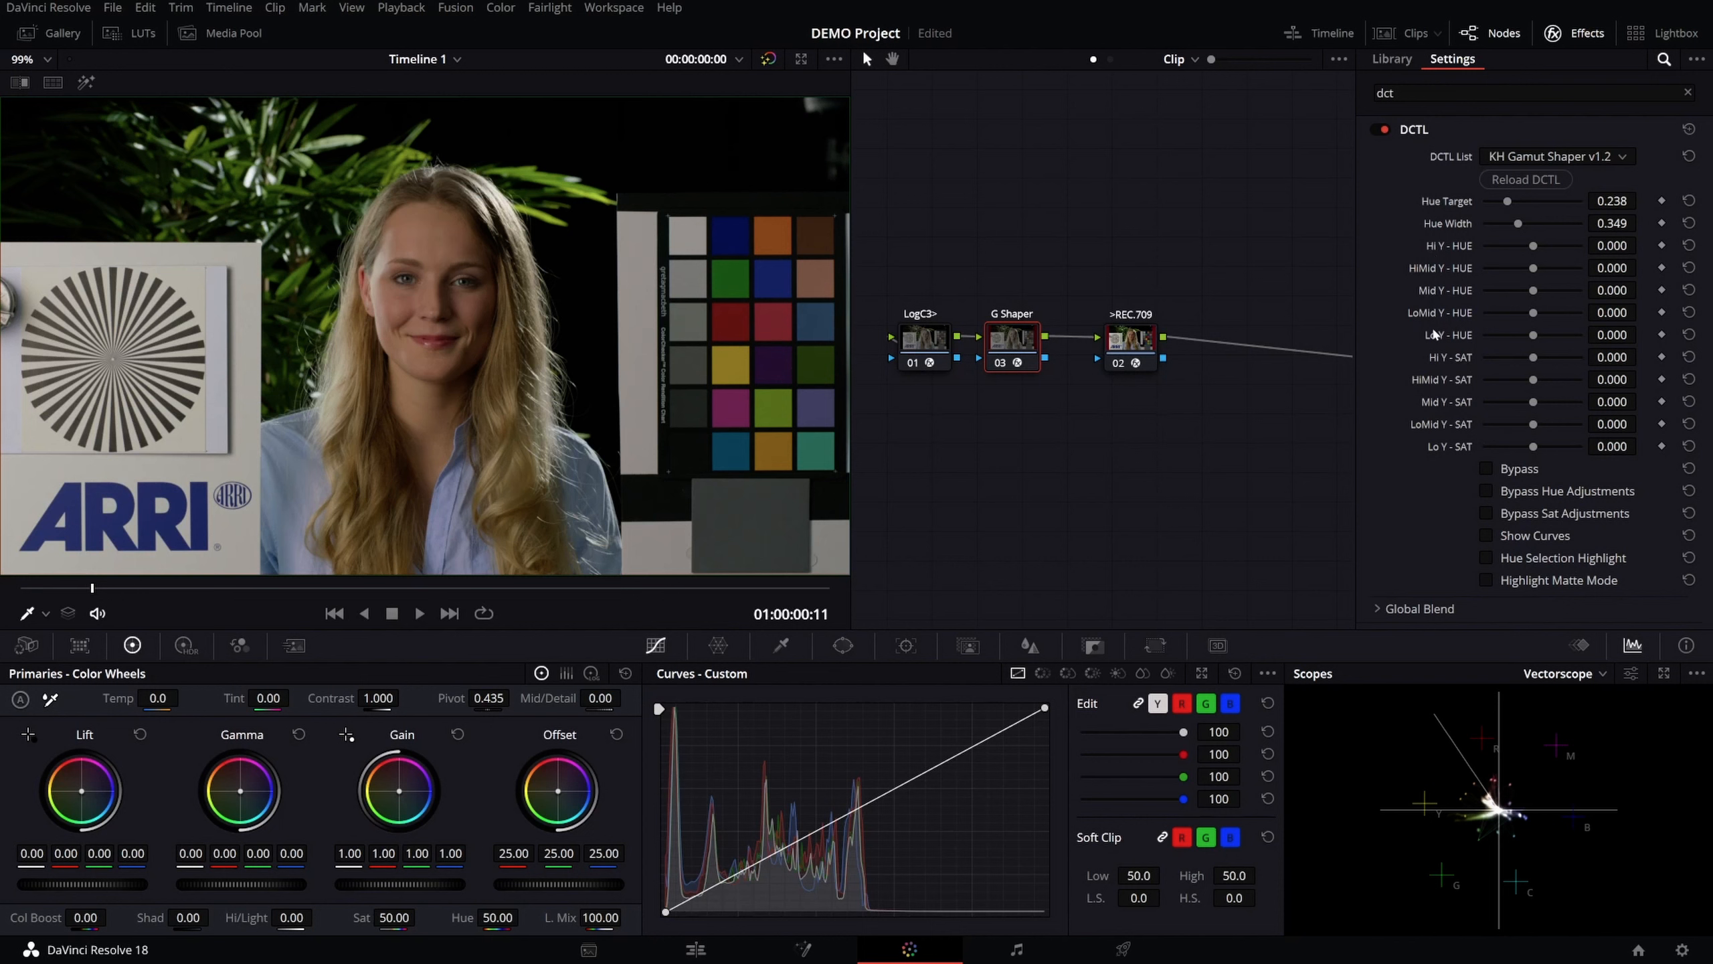
mouse_move(1438, 338)
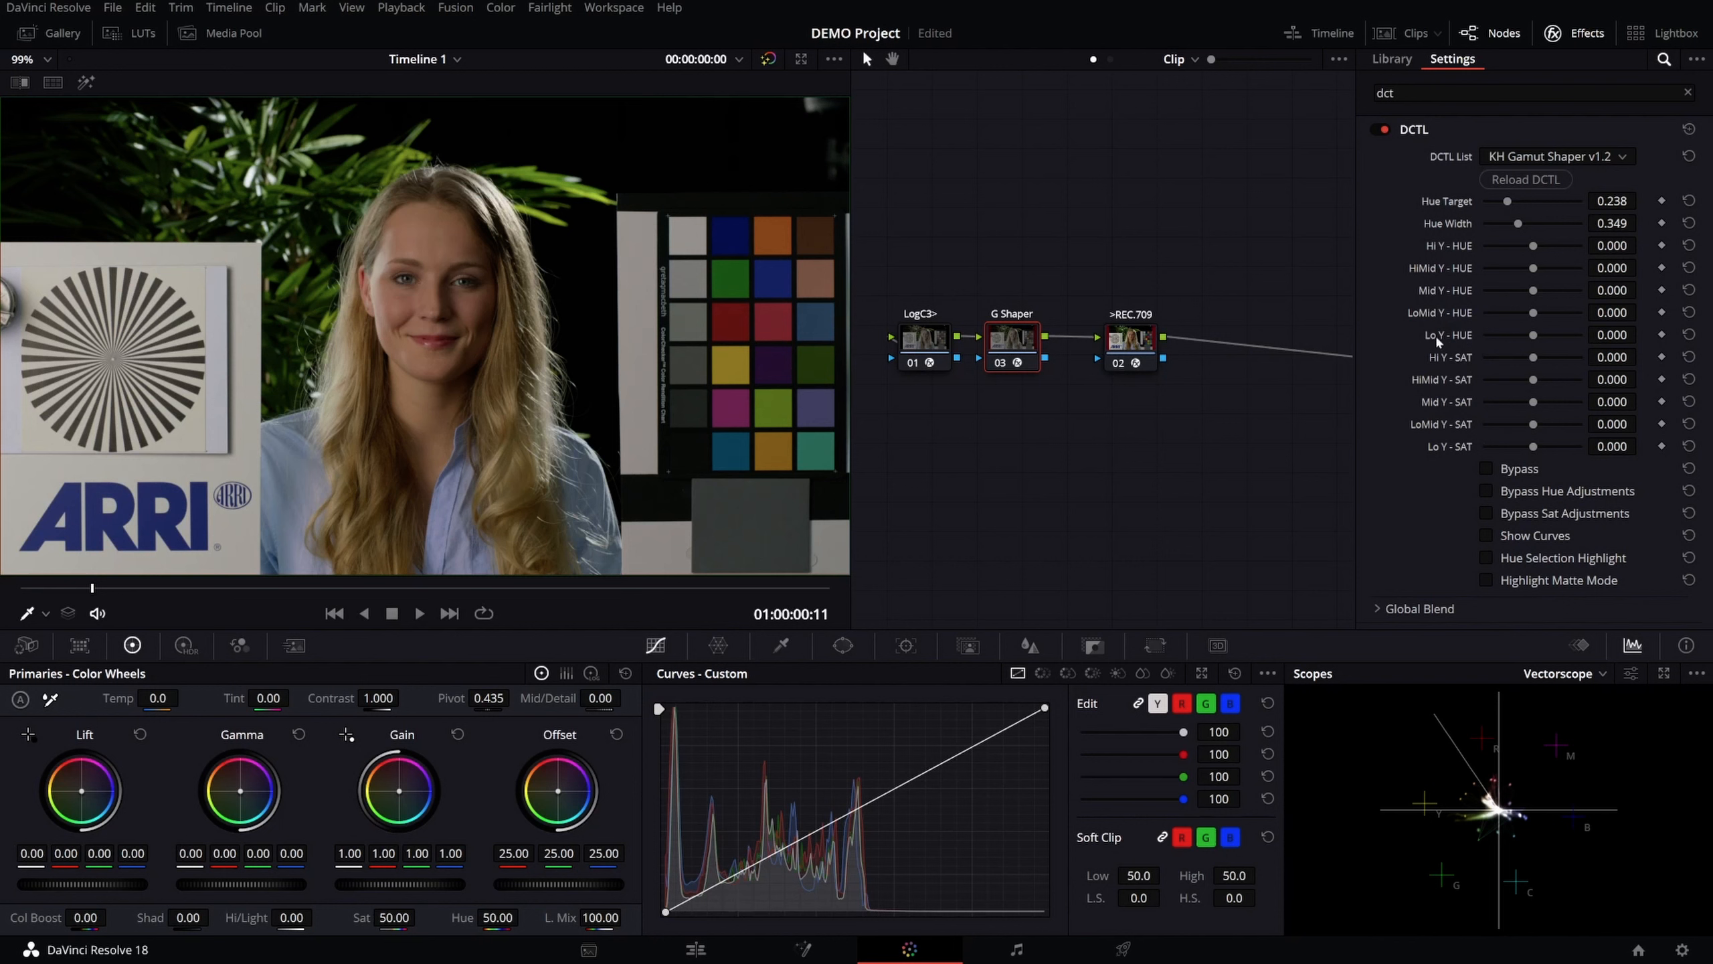
mouse_move(1479, 261)
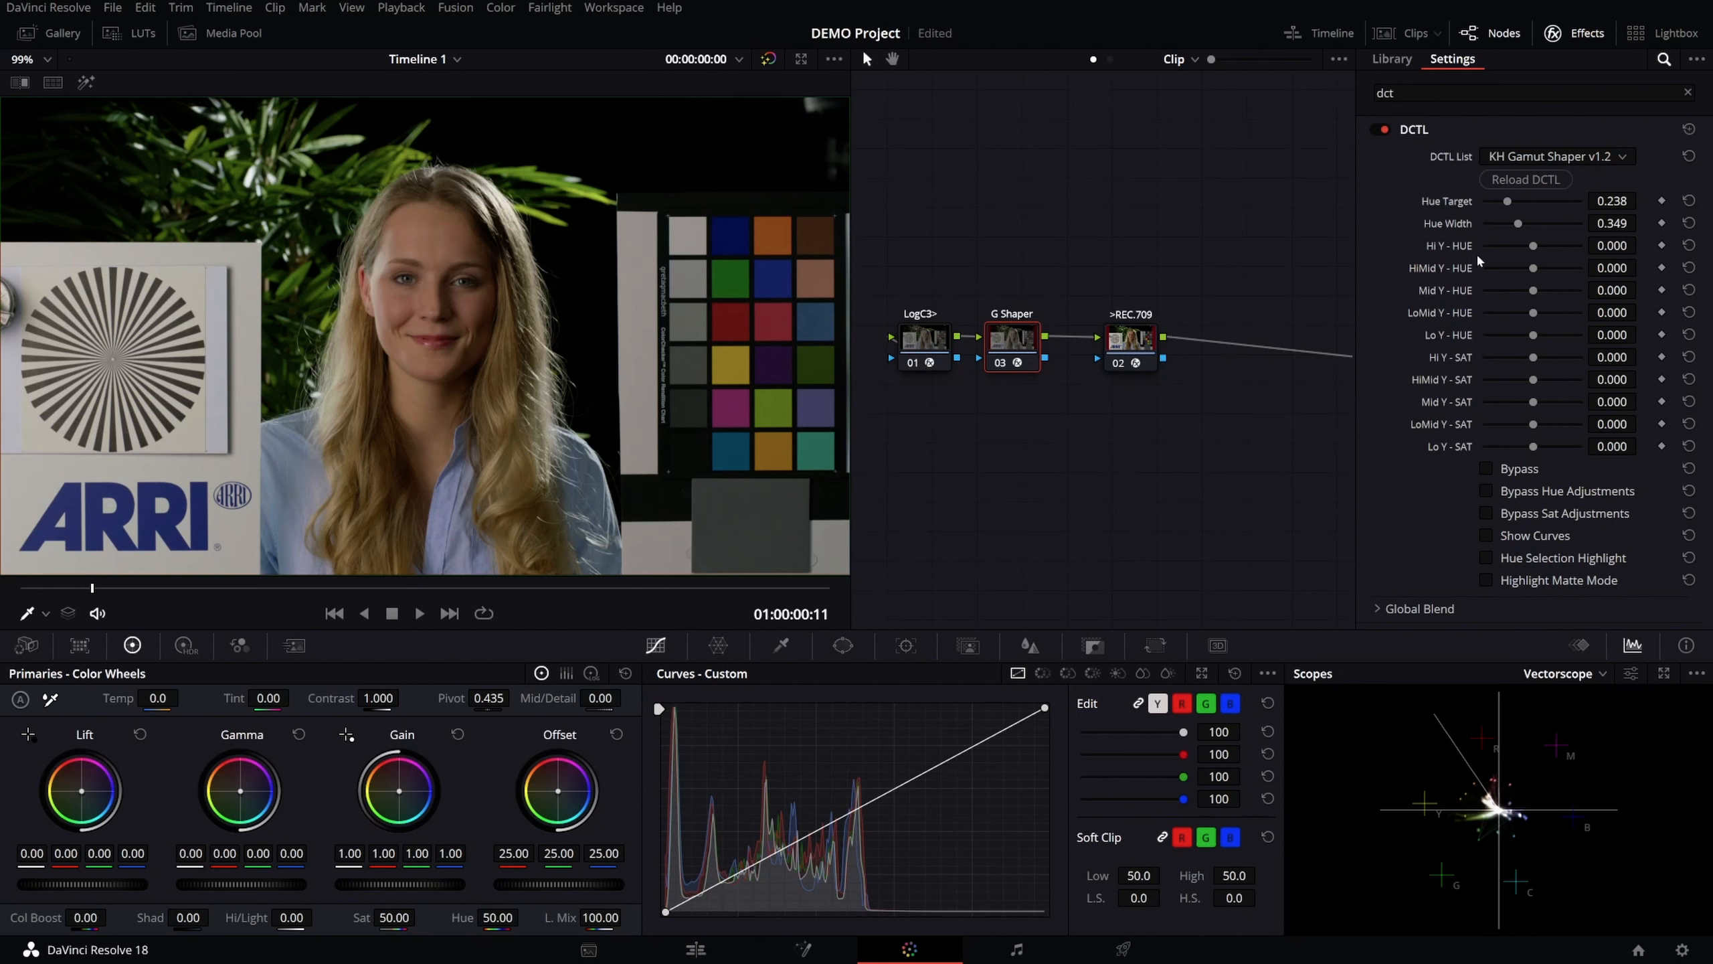
mouse_move(1477, 260)
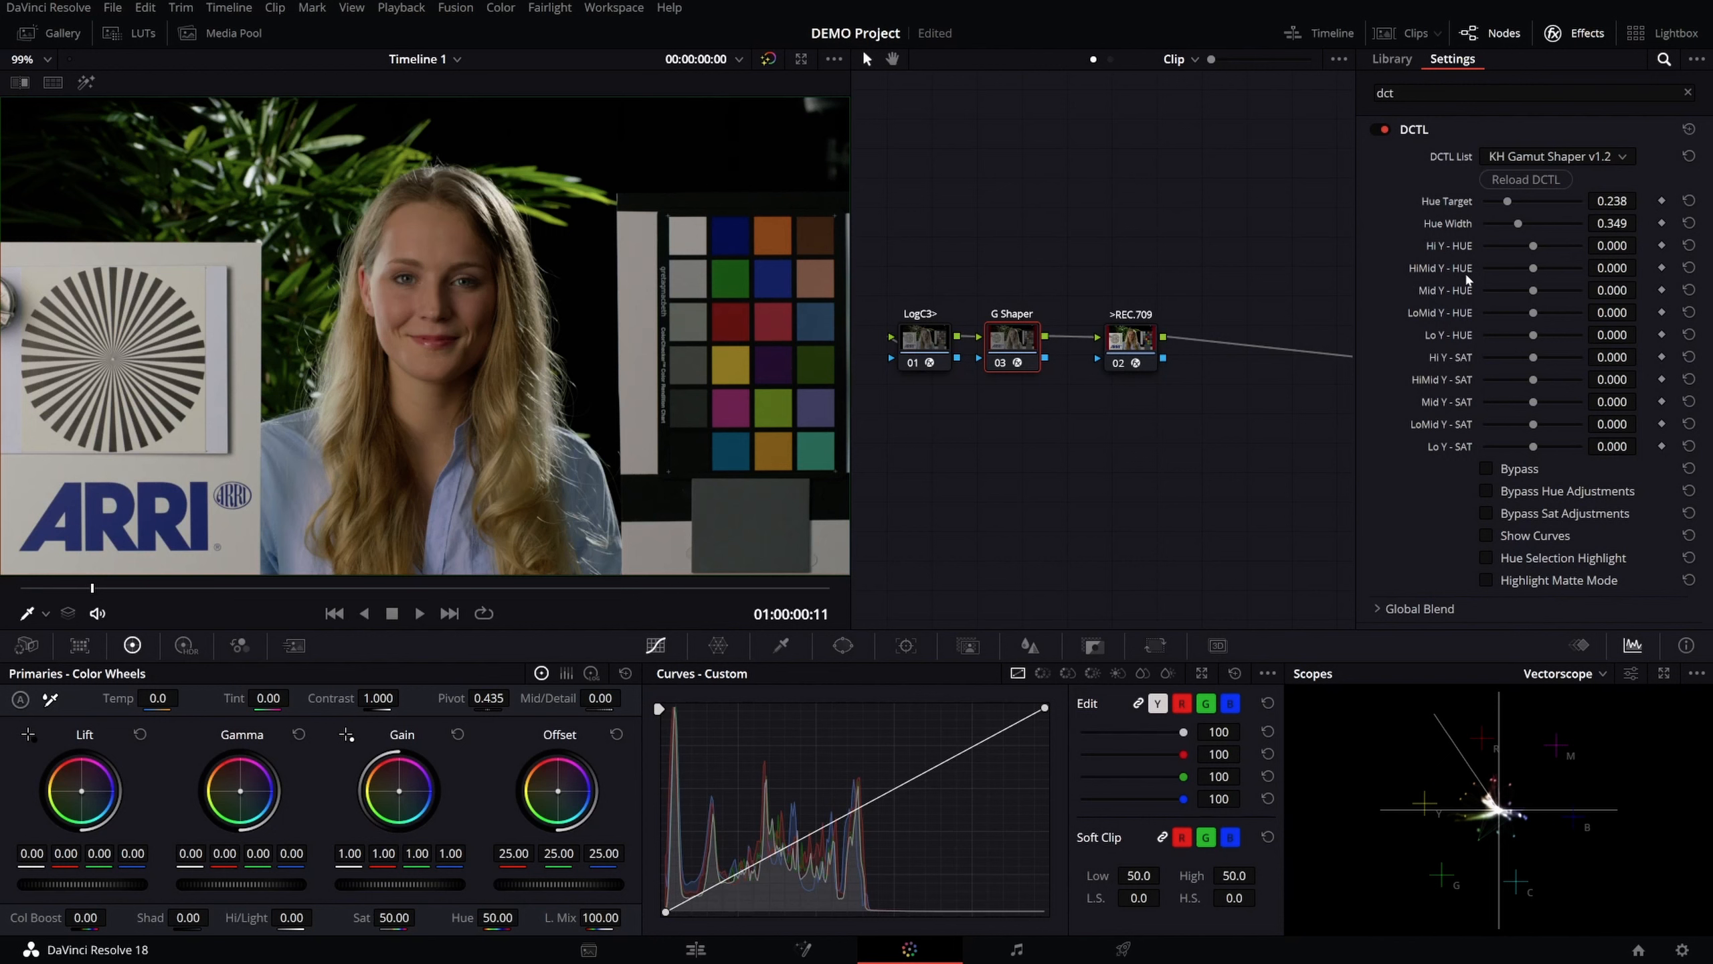
- Enable Show Curves on the Gamut Shaper DCTL to overlay curves on the viewer
left_click(1485, 535)
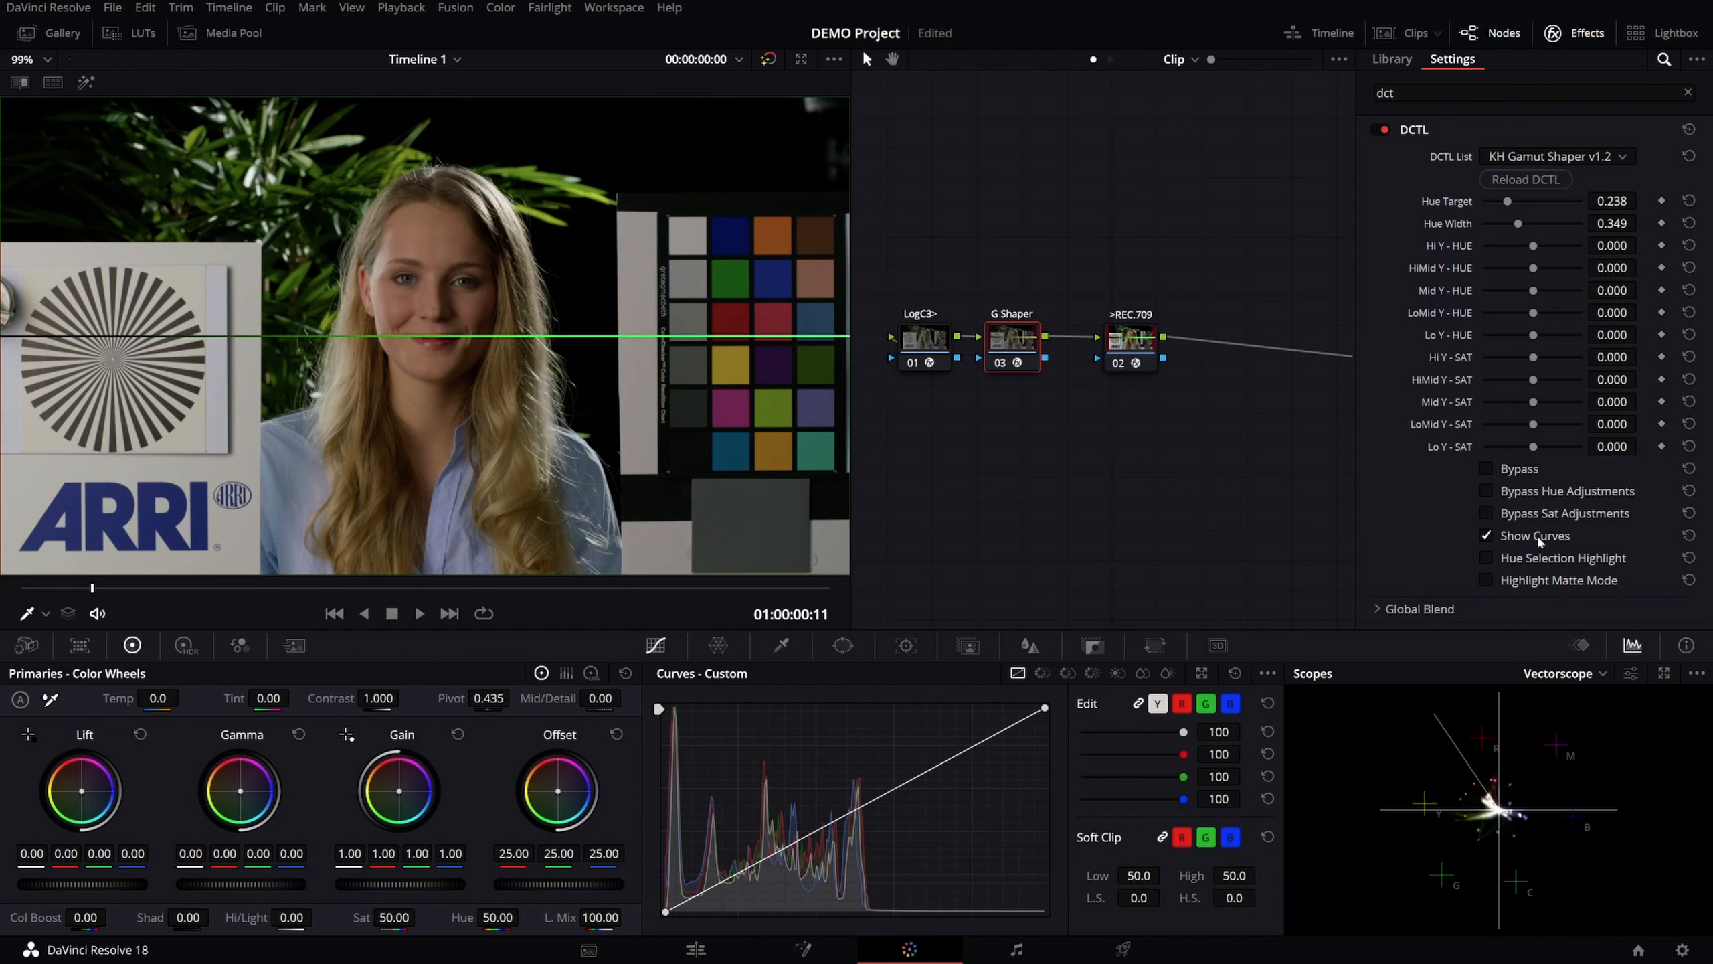
mouse_move(1537, 270)
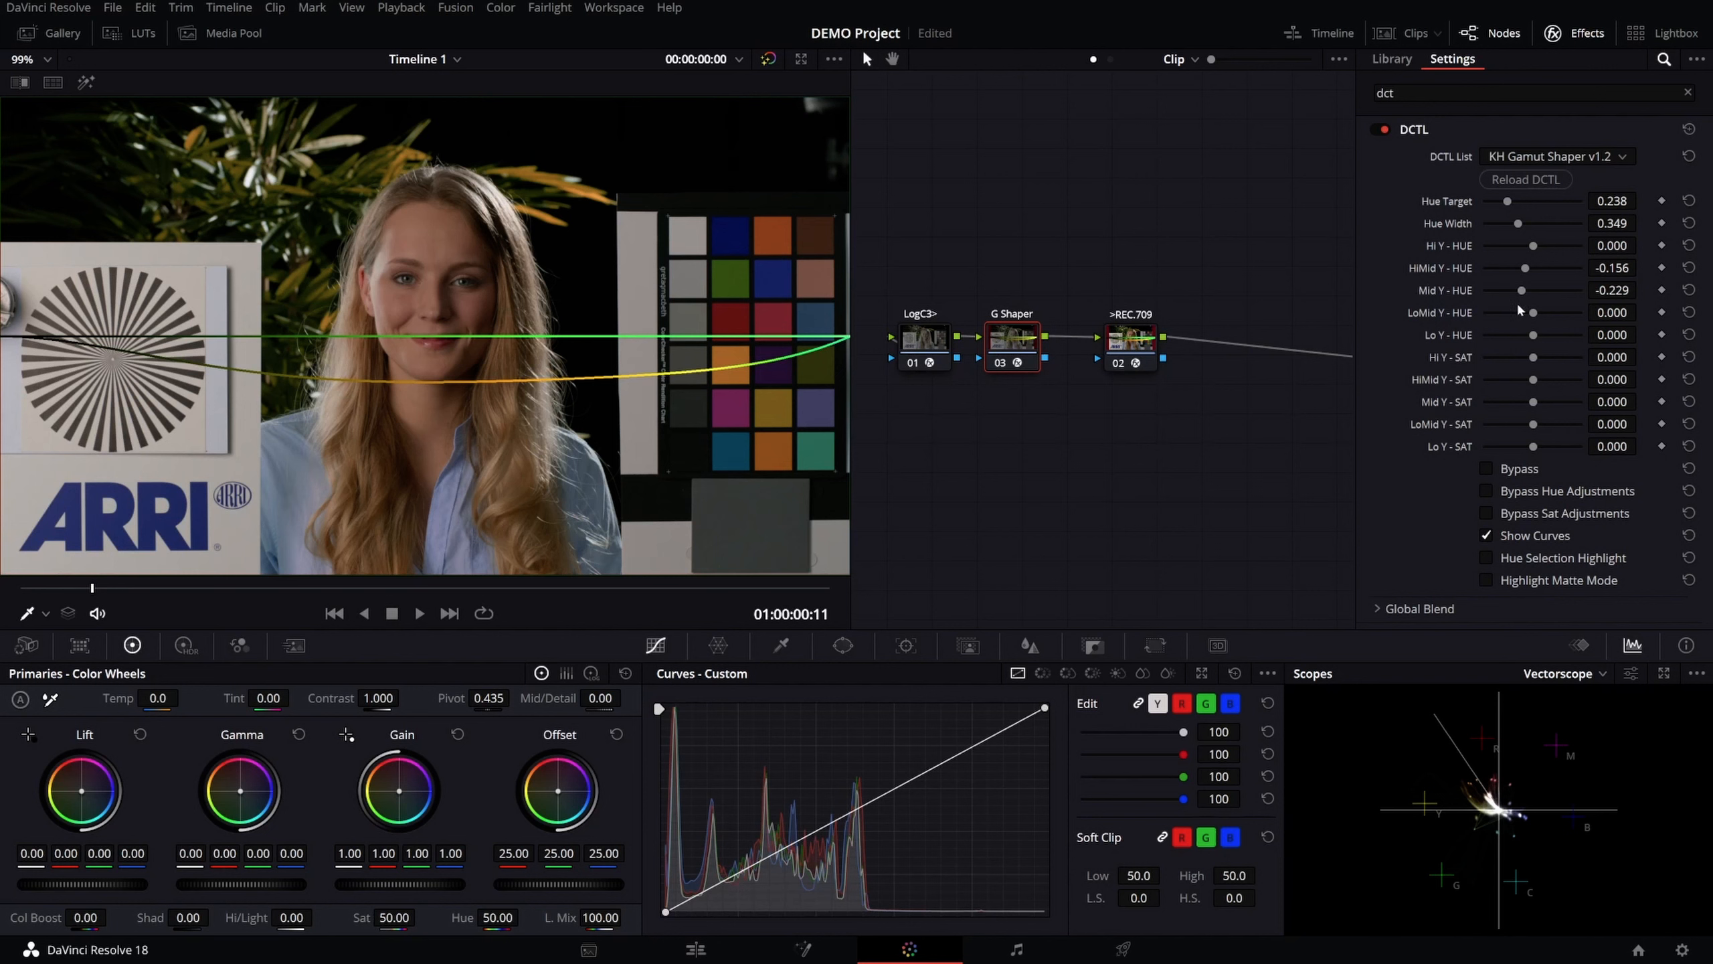
mouse_move(1537, 321)
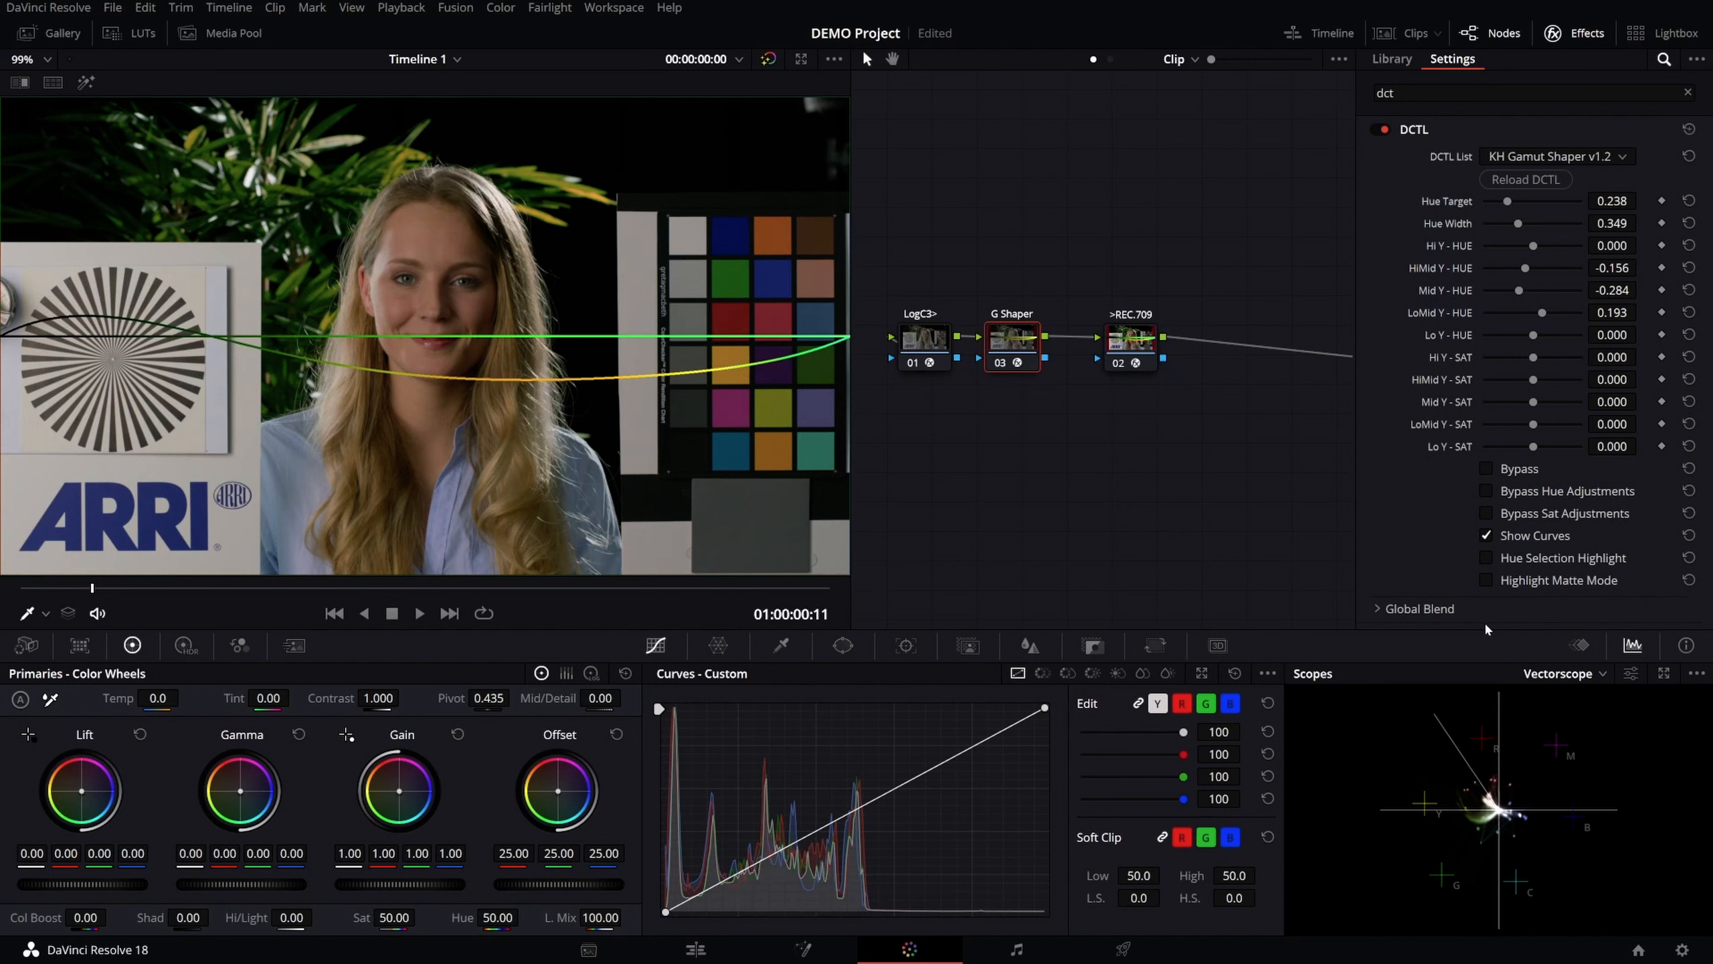
- Toggle Bypass and Bypass Sat Adjustments to compare the grade, then untick Show Curves
left_click(1486, 468)
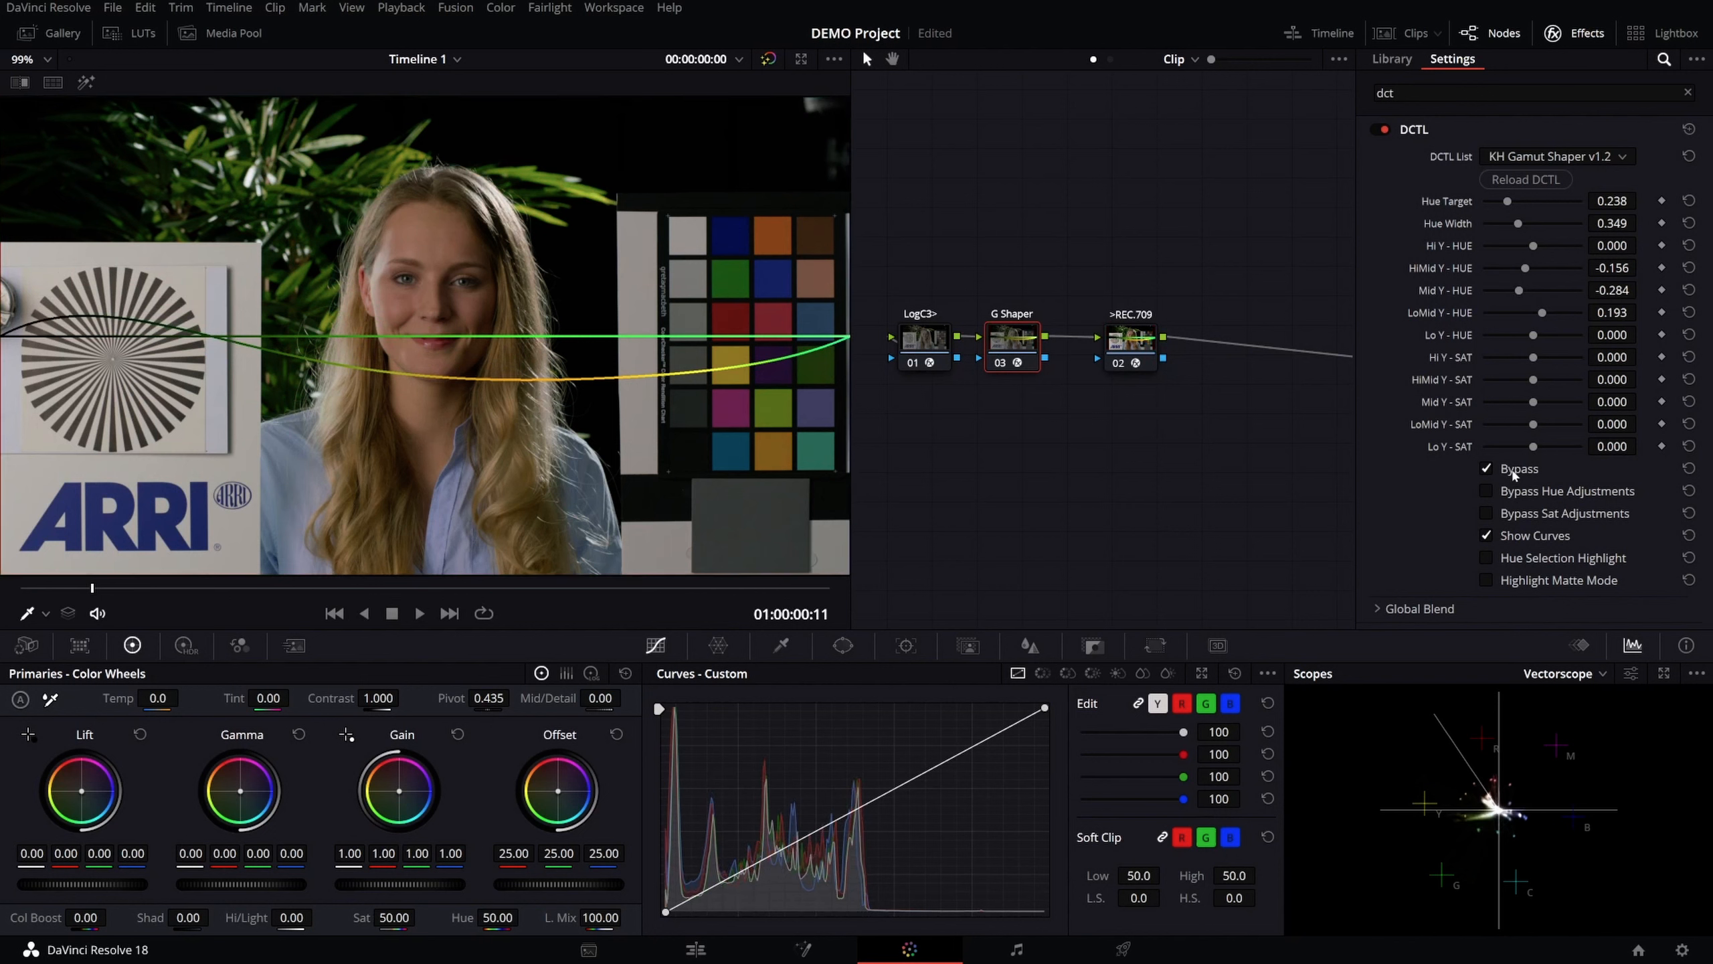
left_click(1486, 468)
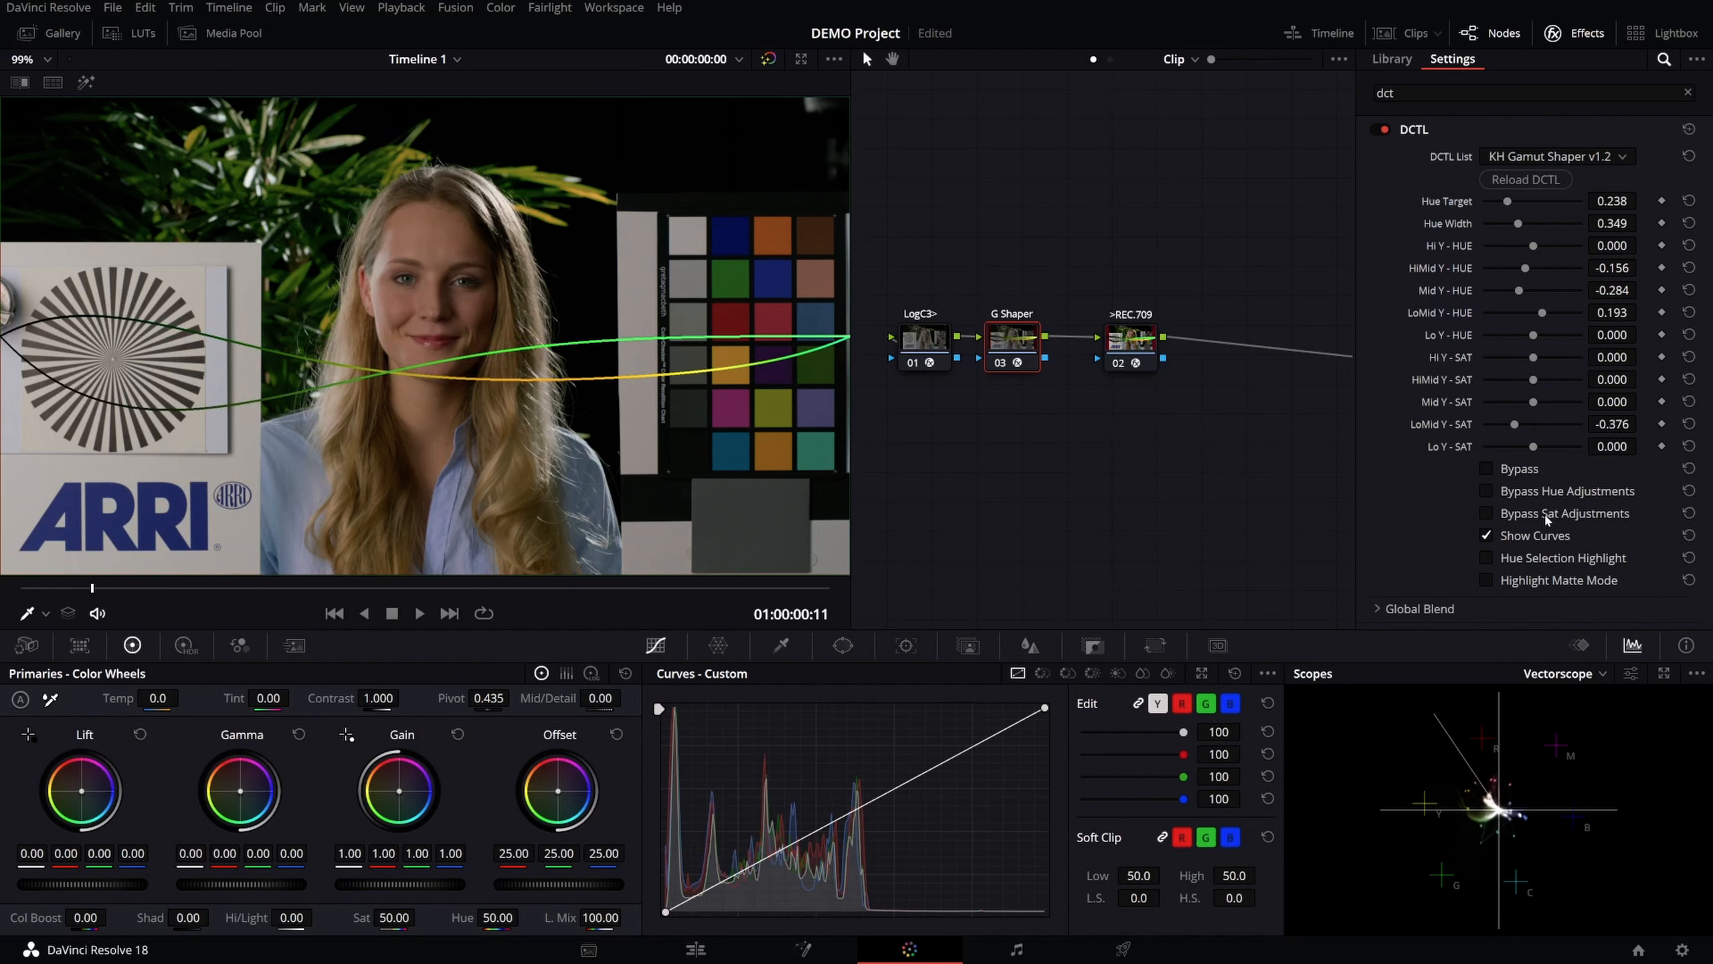
left_click(1486, 514)
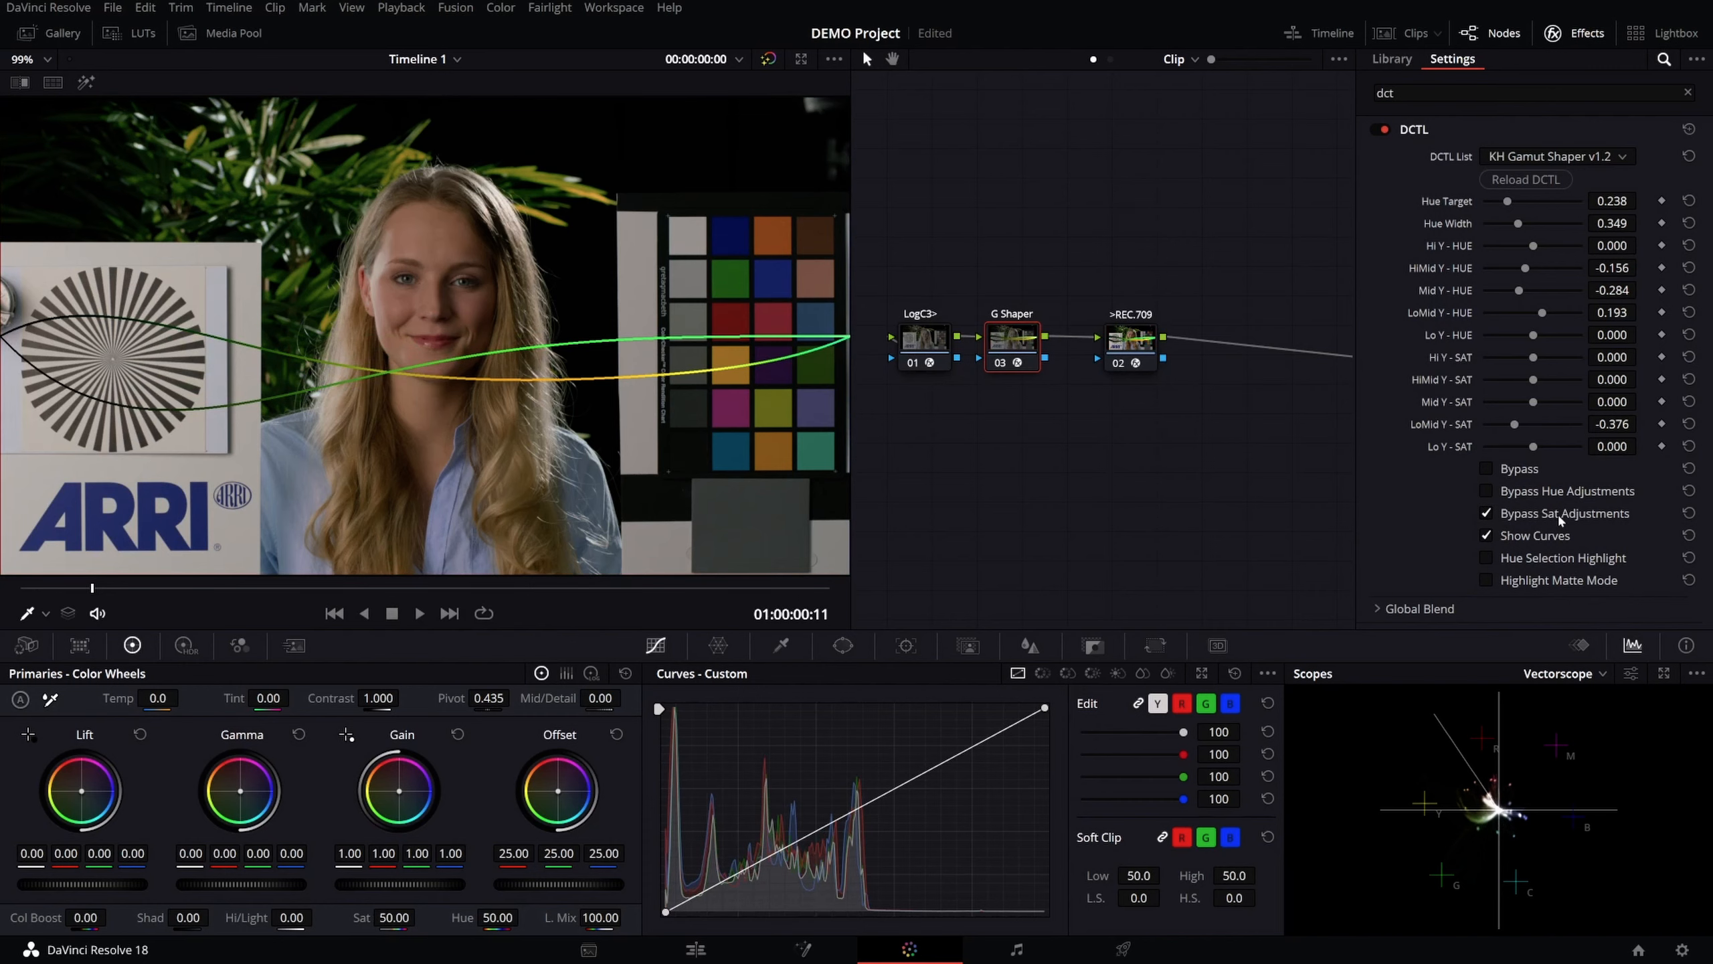
left_click(1486, 514)
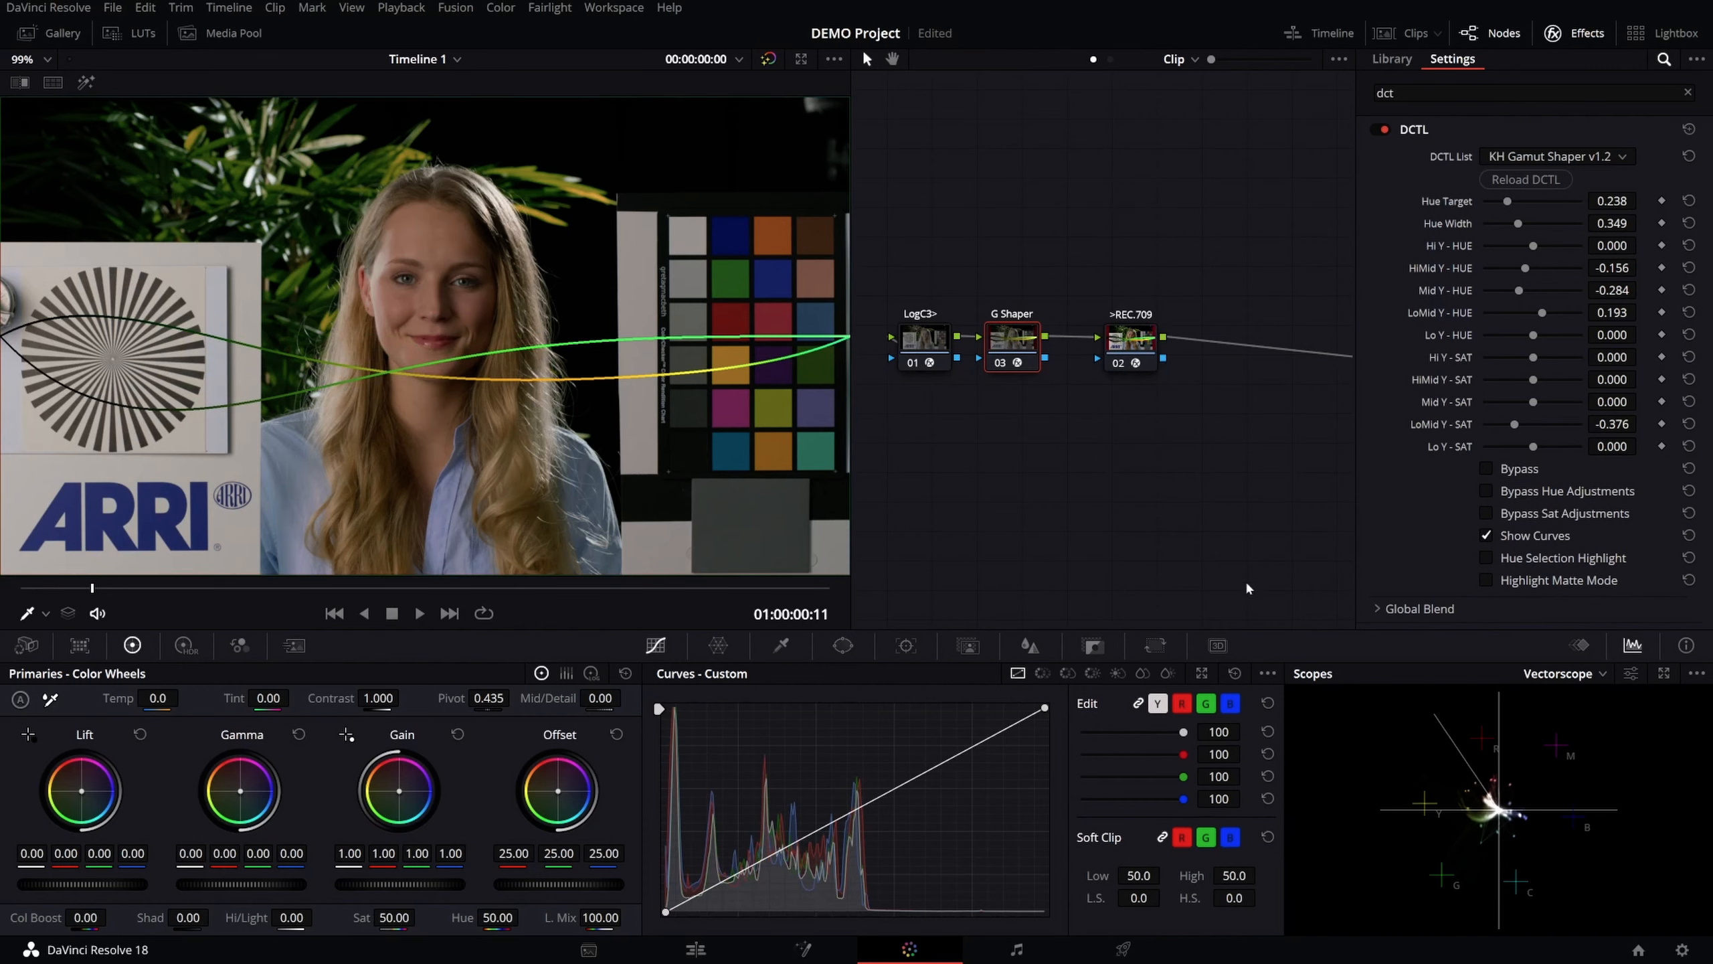
left_click(1486, 536)
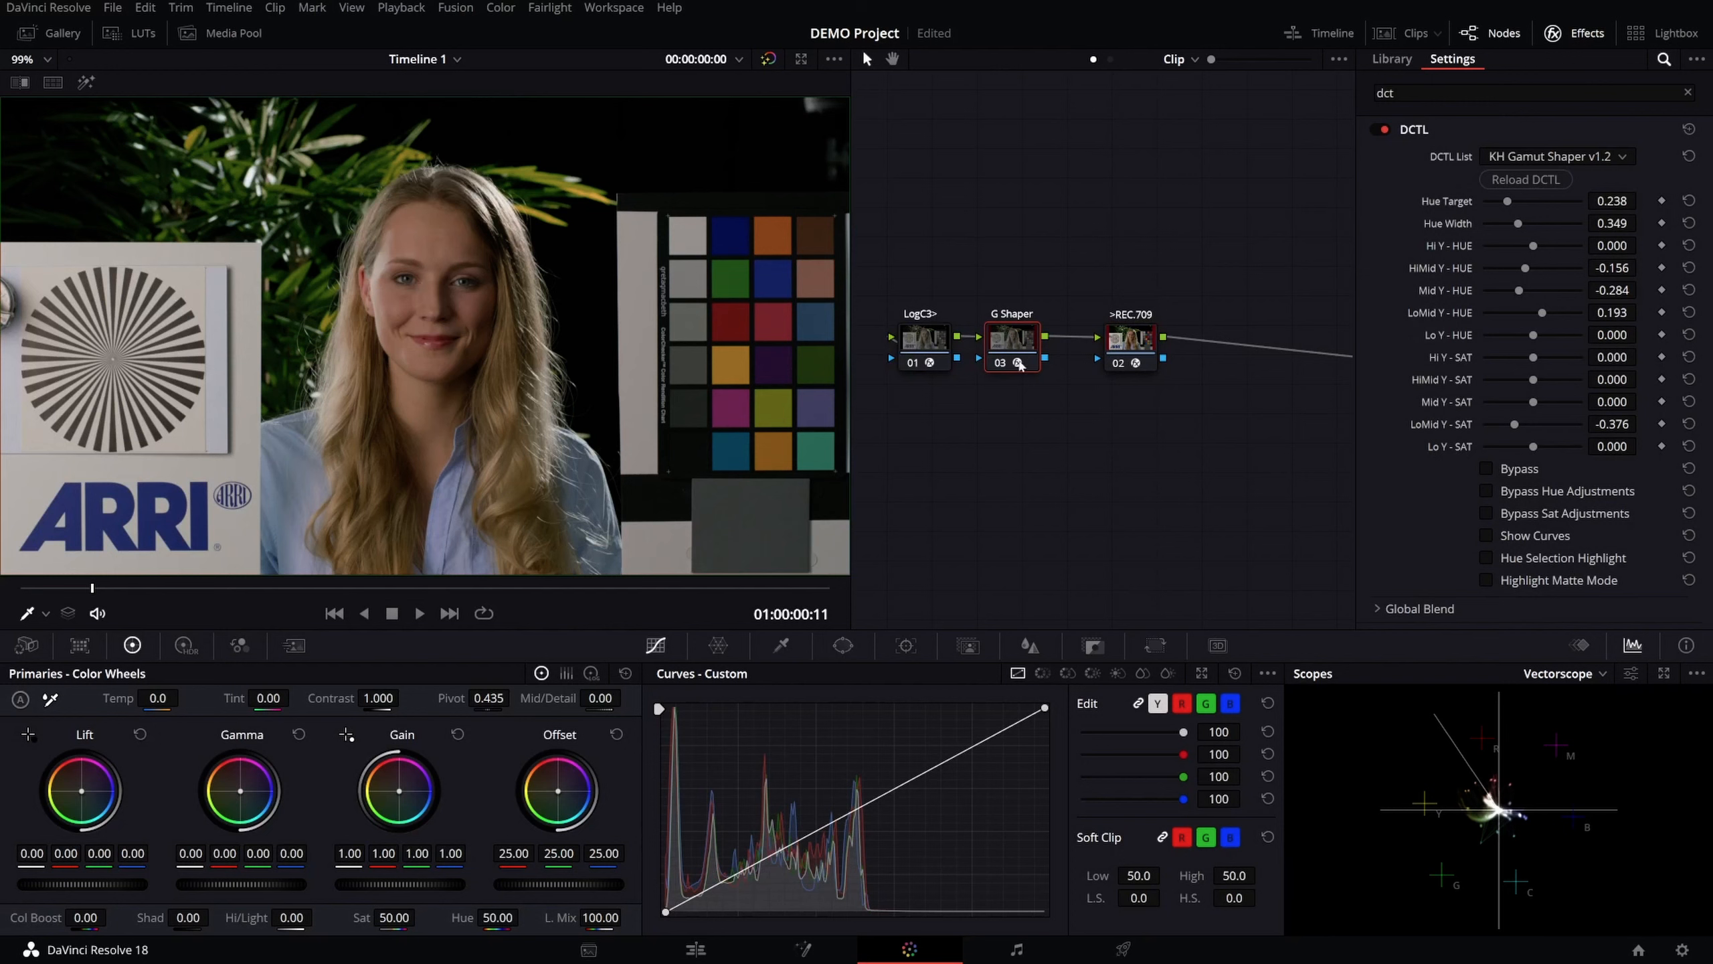
- Select the output colour transform node and add a parallel G Shaper node
left_click(1131, 339)
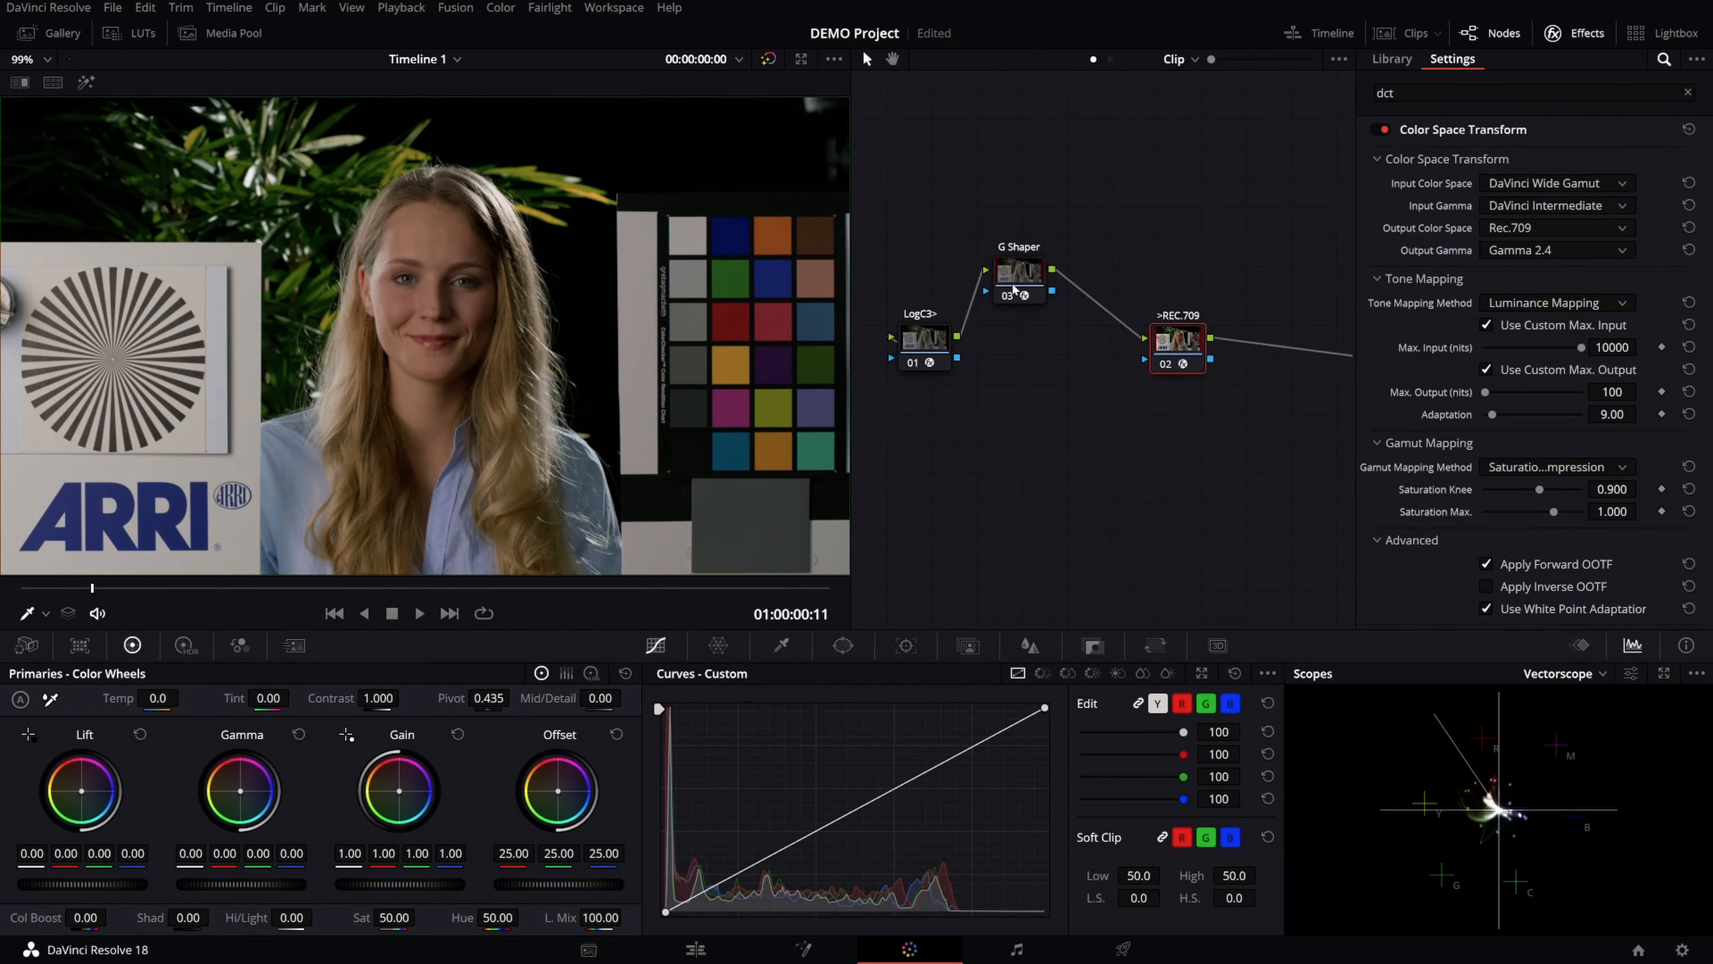
left_click(1024, 265)
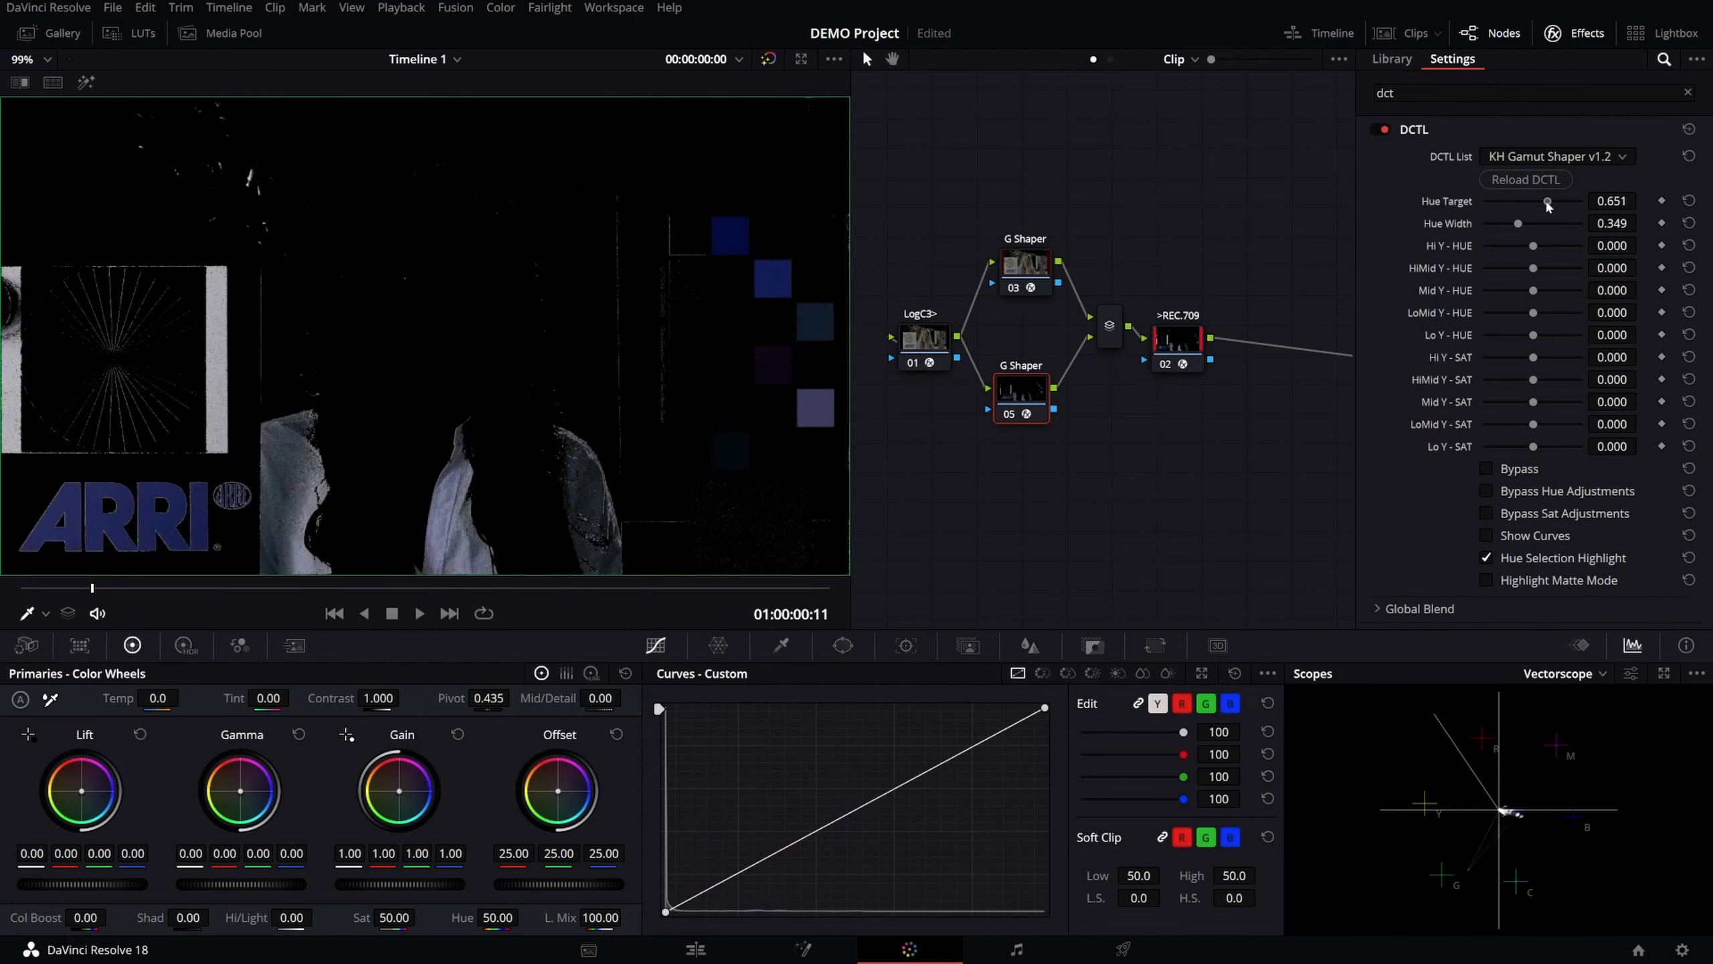
- Turn off Hue Selection Highlight, then toggle the Show Curves overlay on and off
left_click(1485, 558)
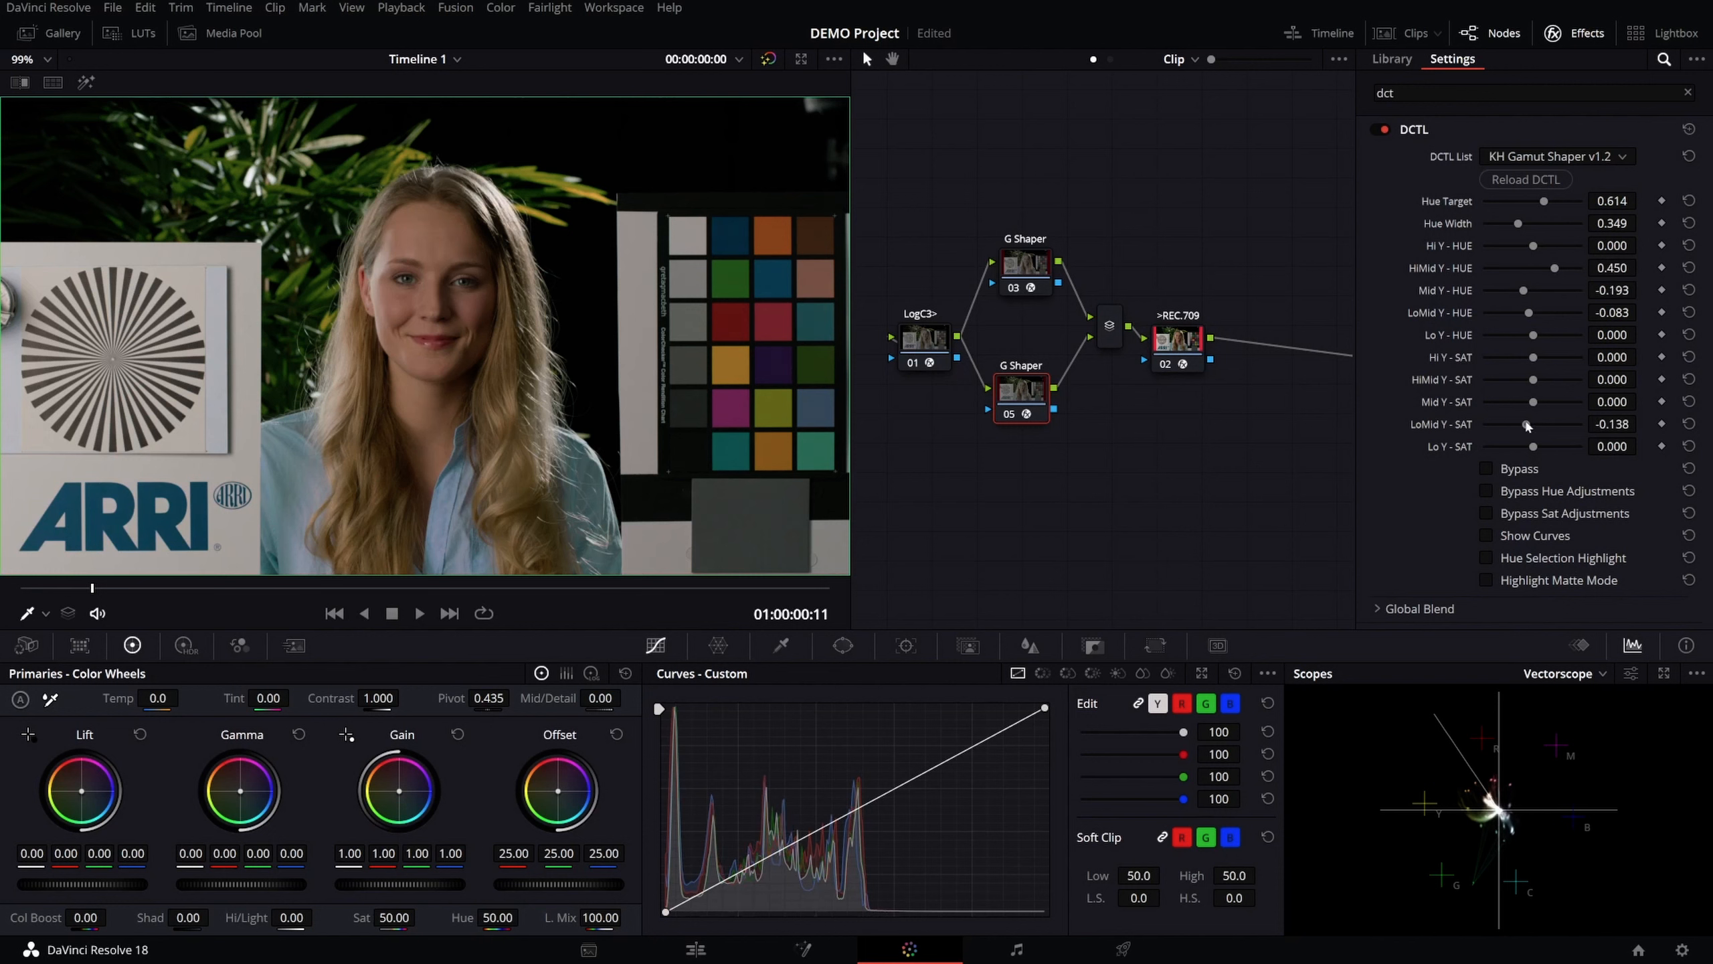
left_click(1486, 535)
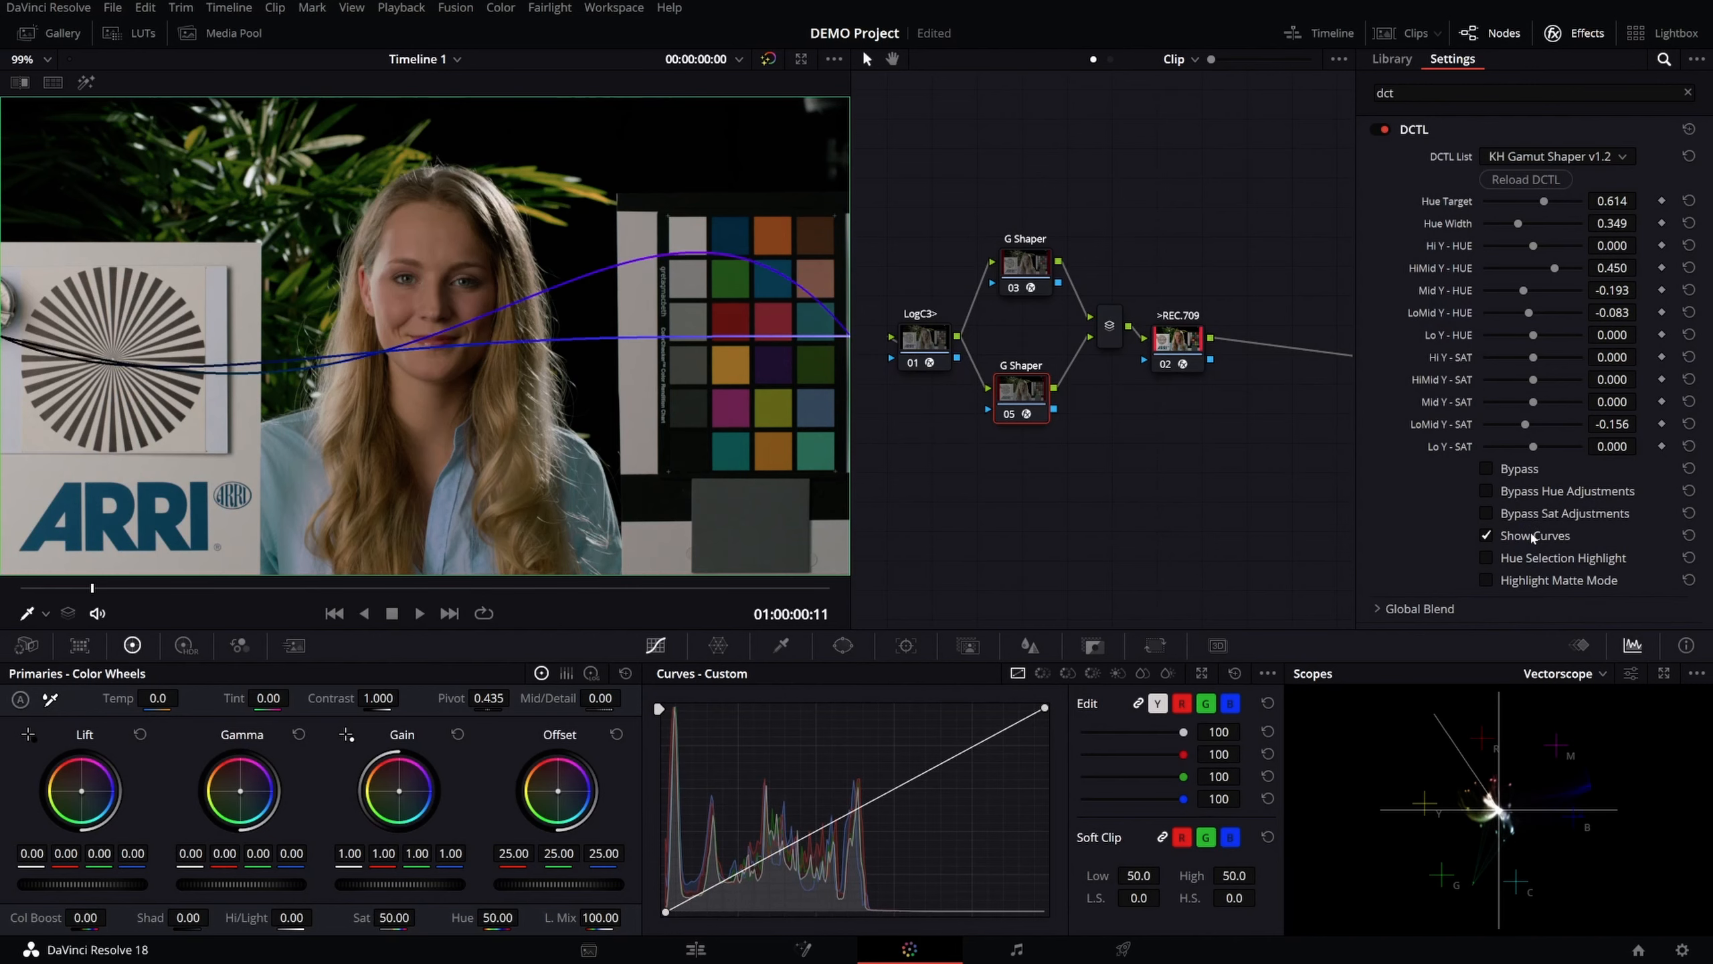
left_click(1486, 536)
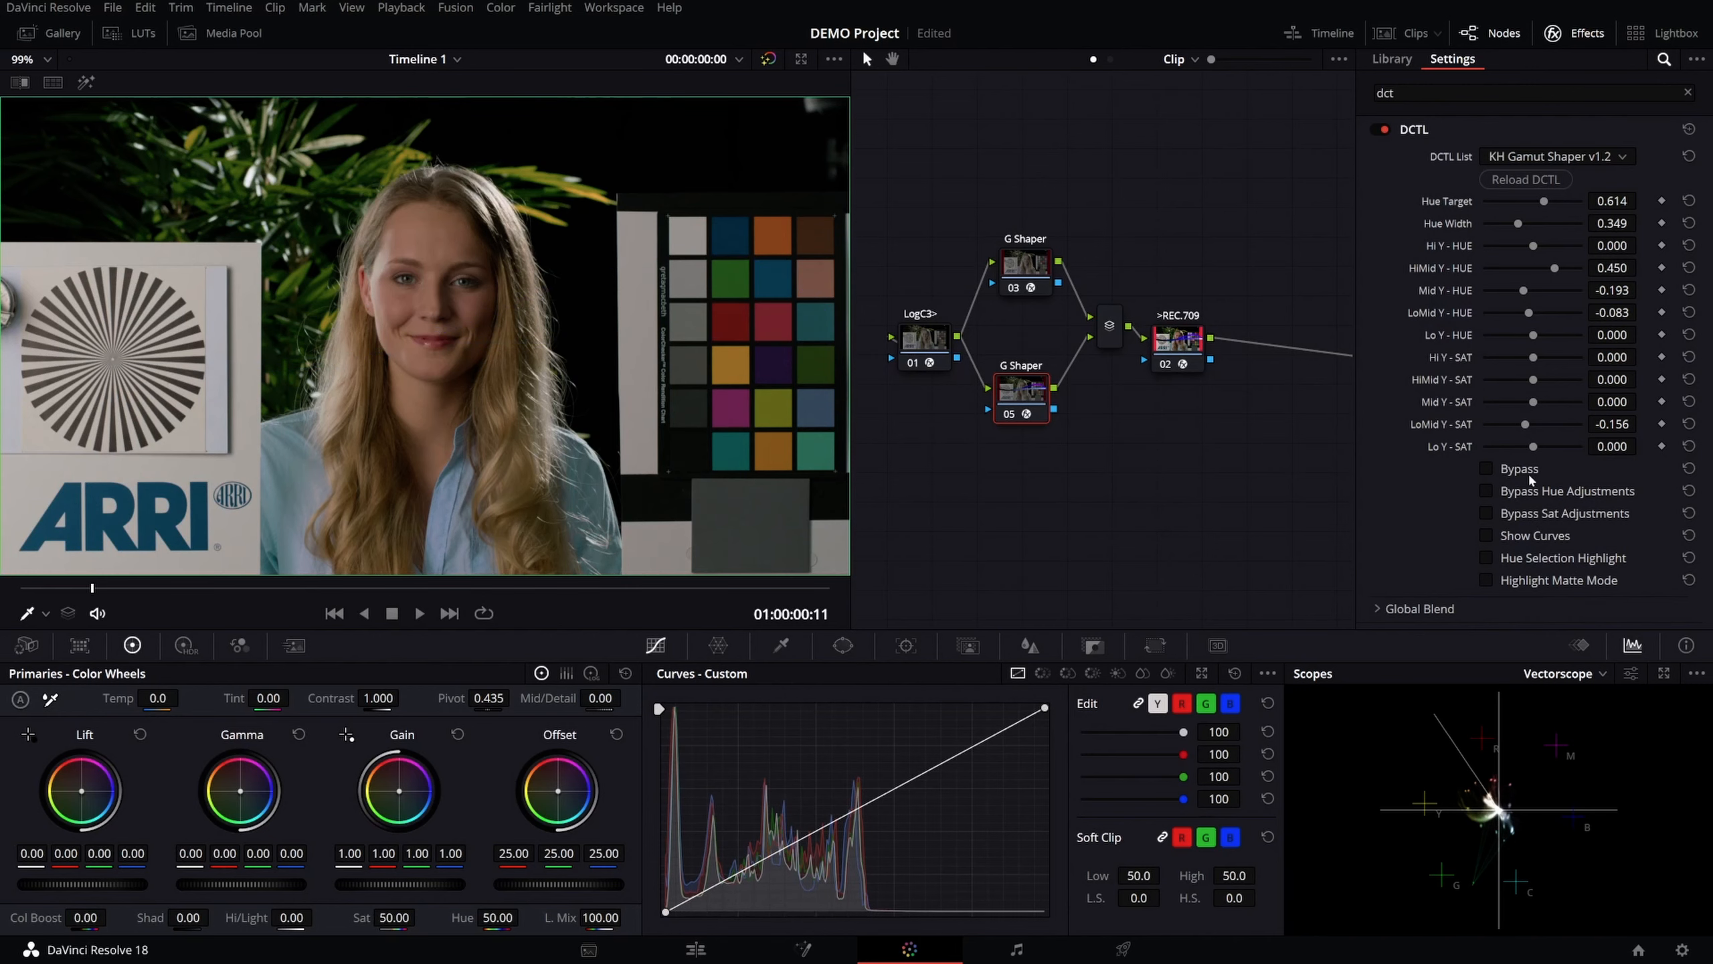